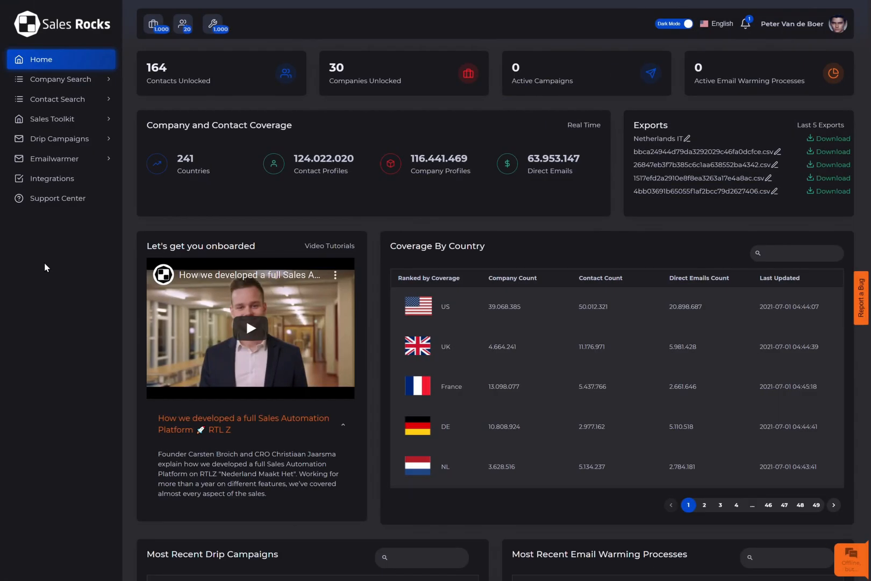
mouse_move(74, 207)
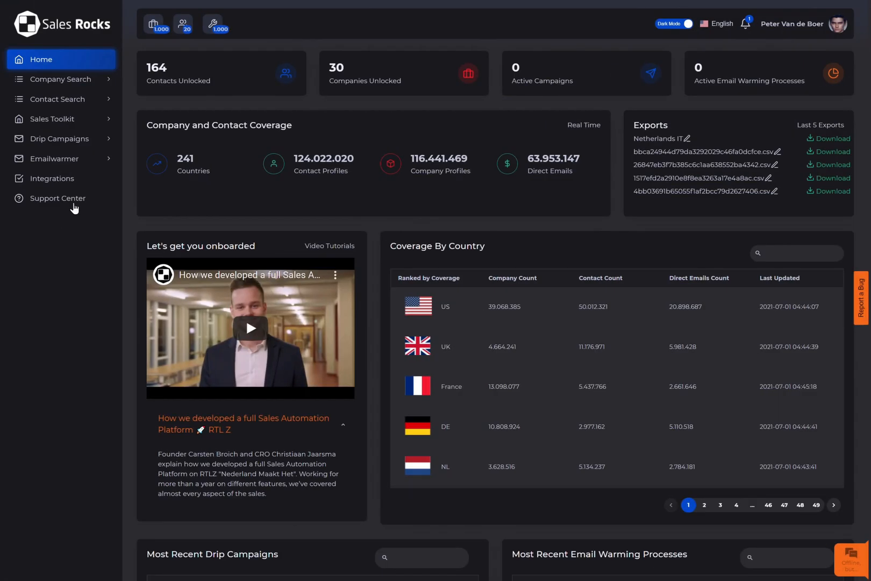
- Expand the Contact Search section in the sidebar to show its sub-options
left_click(57, 99)
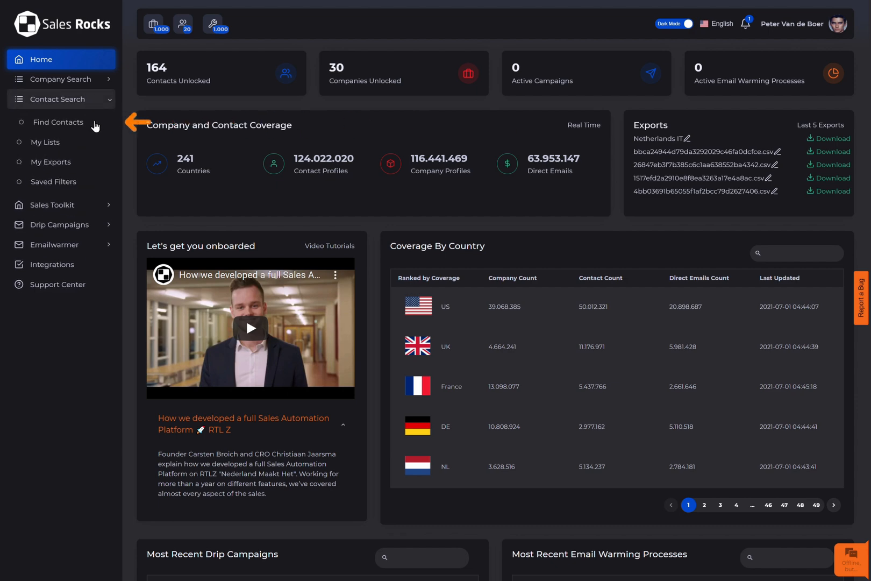
- Open Find Contacts and preview the Contact Info filter options in Add Filter
left_click(58, 122)
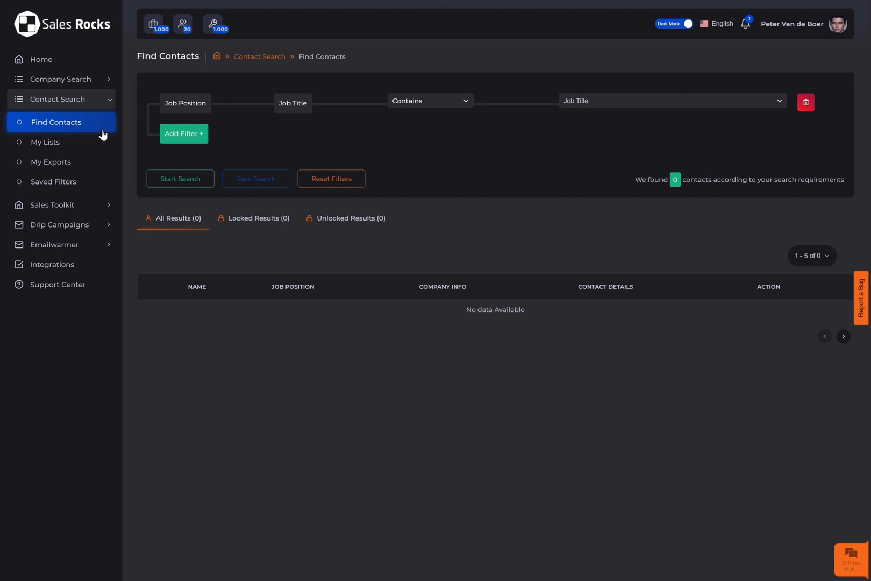
left_click(183, 133)
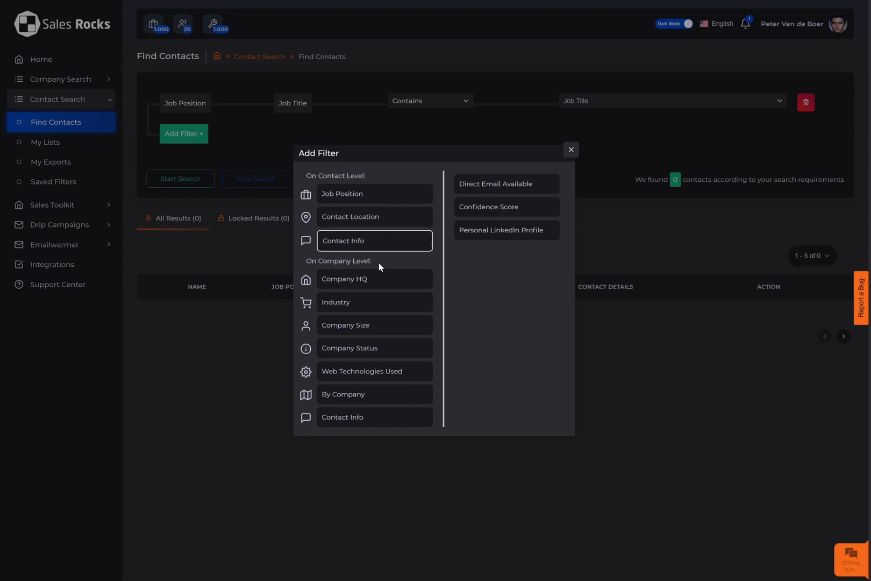
left_click(373, 394)
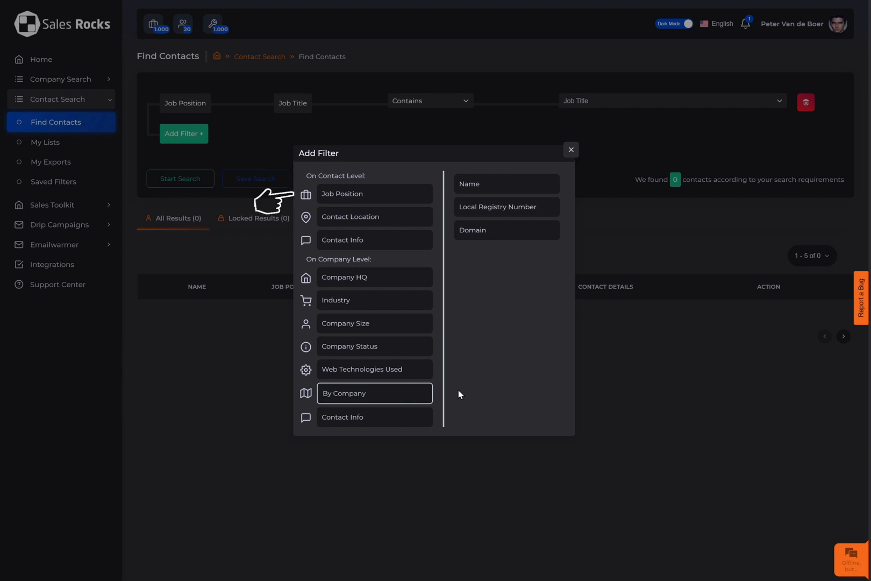
mouse_move(398, 205)
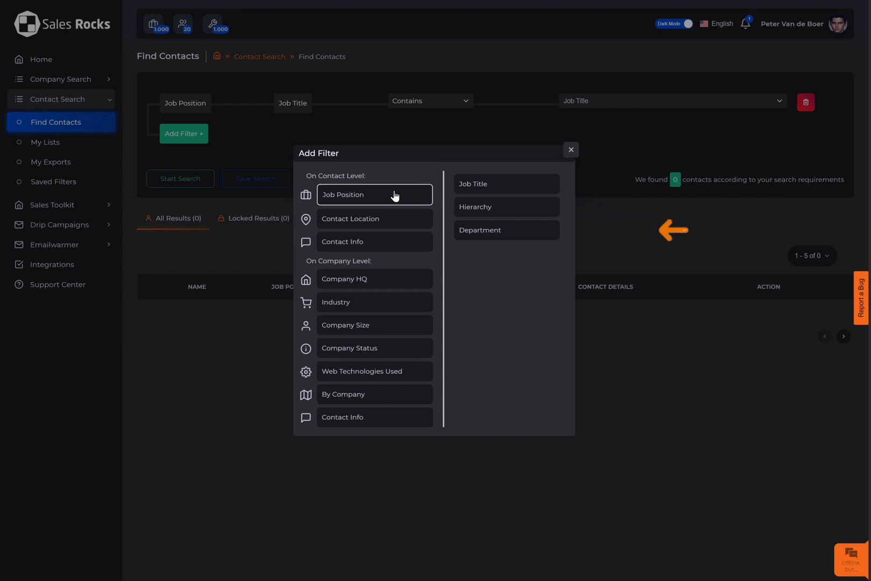
- Set the Job Title filter to CEO, Founder and Owner using the Contains operator
left_click(571, 150)
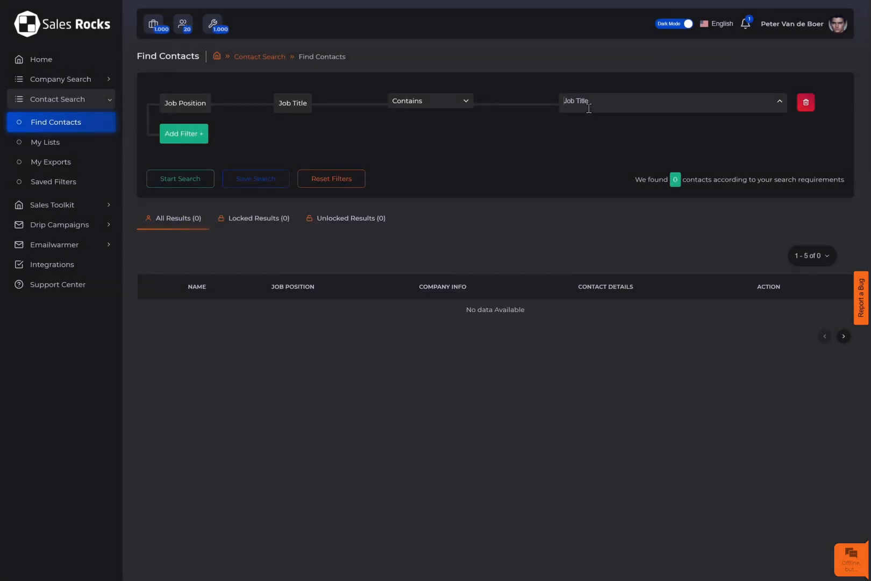
type("Founder Owner")
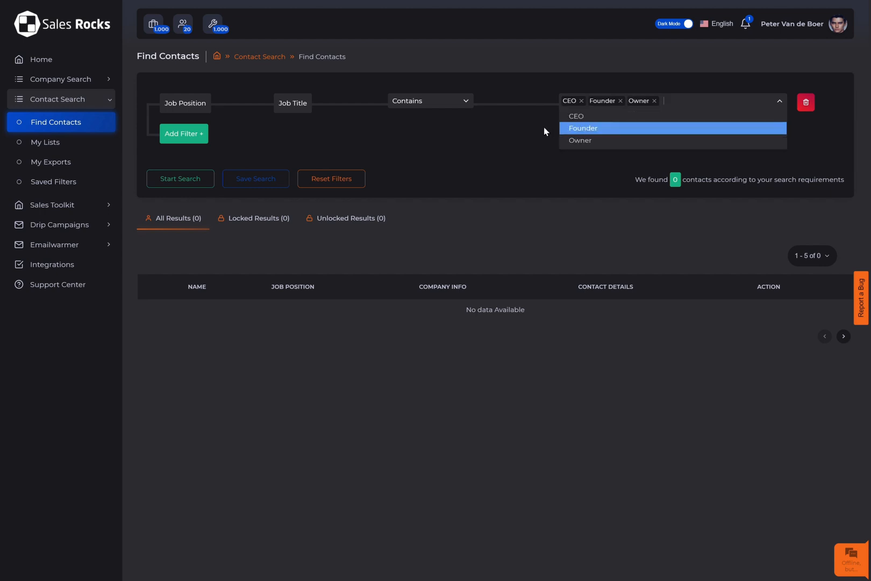
left_click(430, 100)
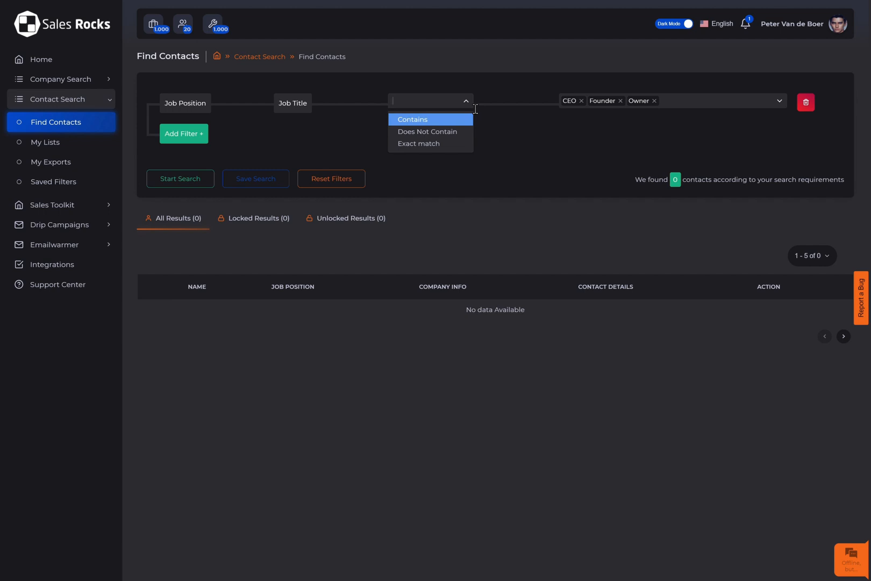
left_click(411, 119)
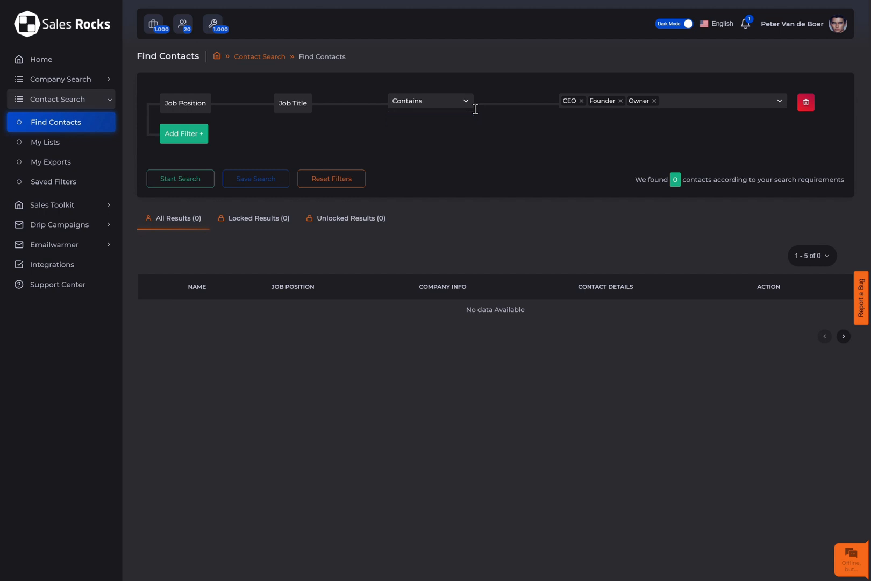
mouse_move(473, 122)
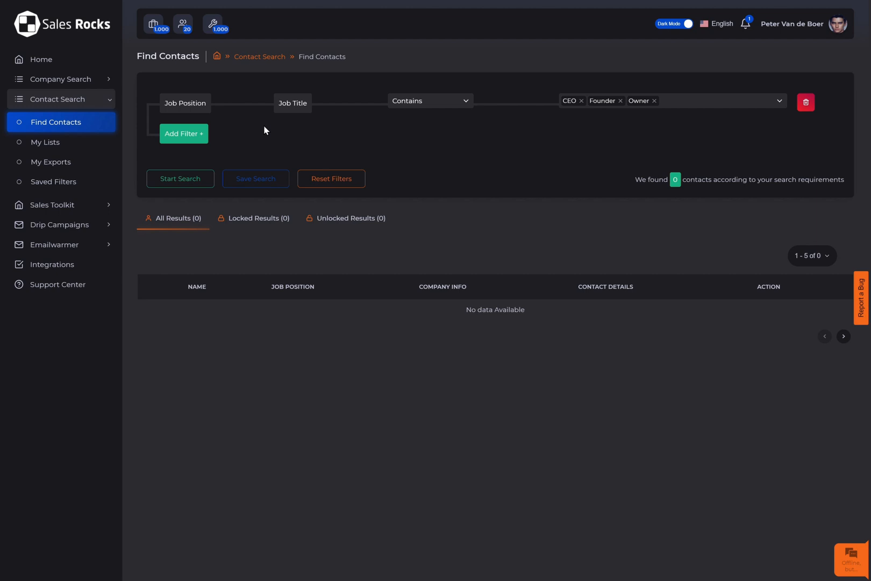
- Add a Contact Location country filter that includes the Netherlands
left_click(183, 133)
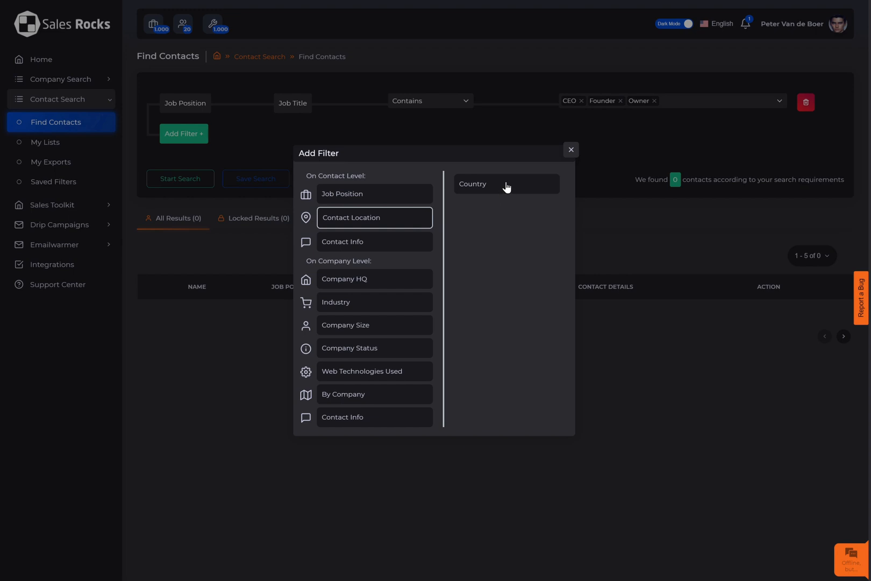
left_click(472, 184)
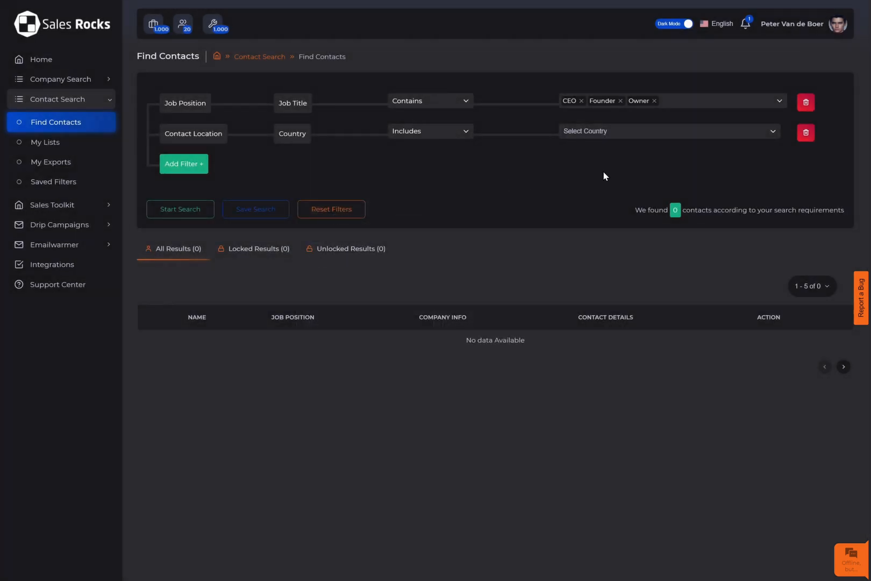
left_click(667, 131)
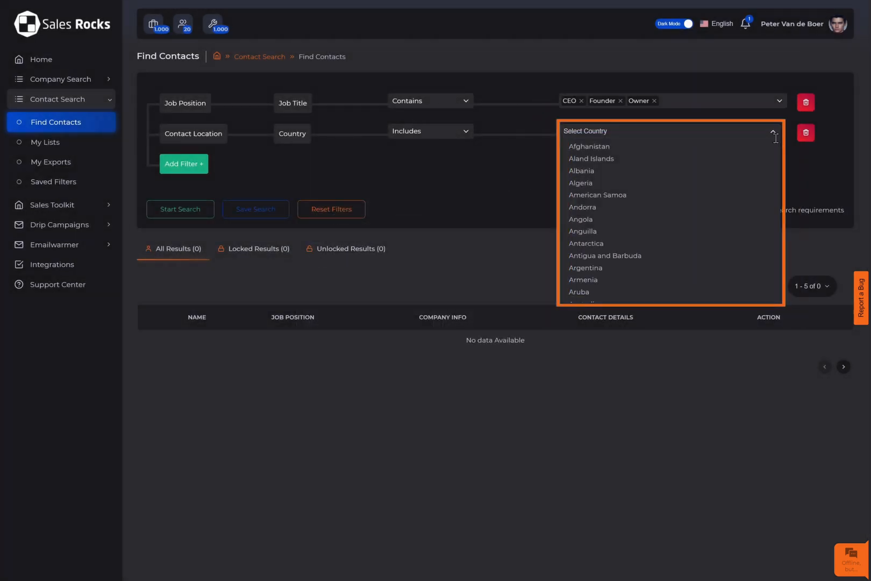
type("Nether")
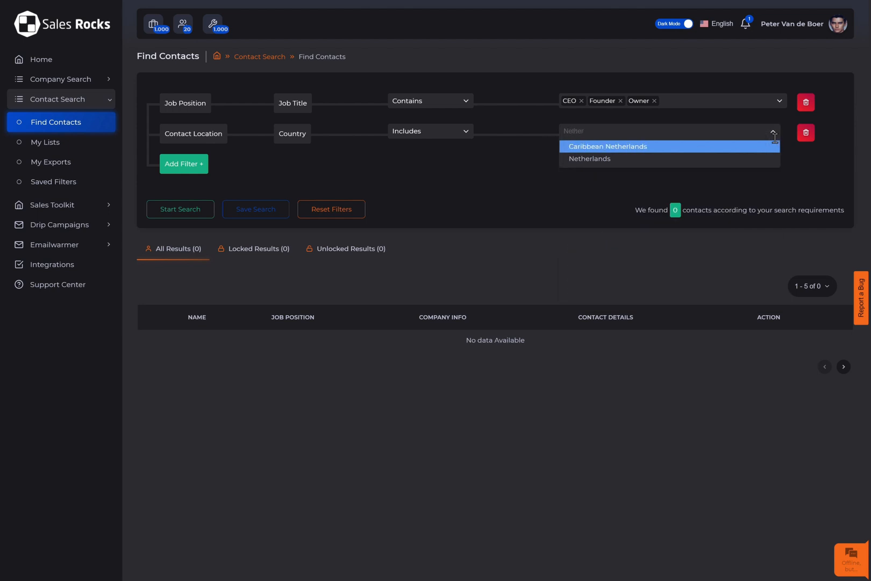
left_click(589, 159)
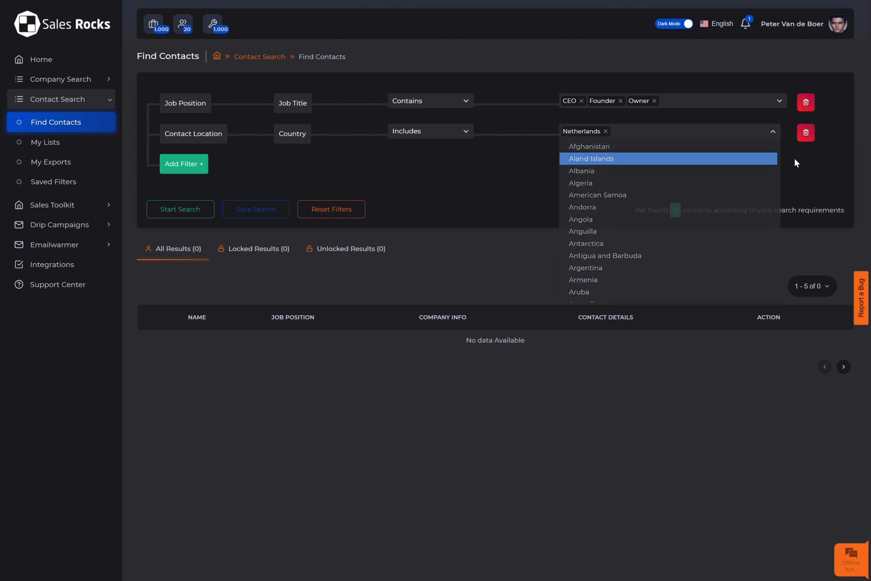
left_click(772, 132)
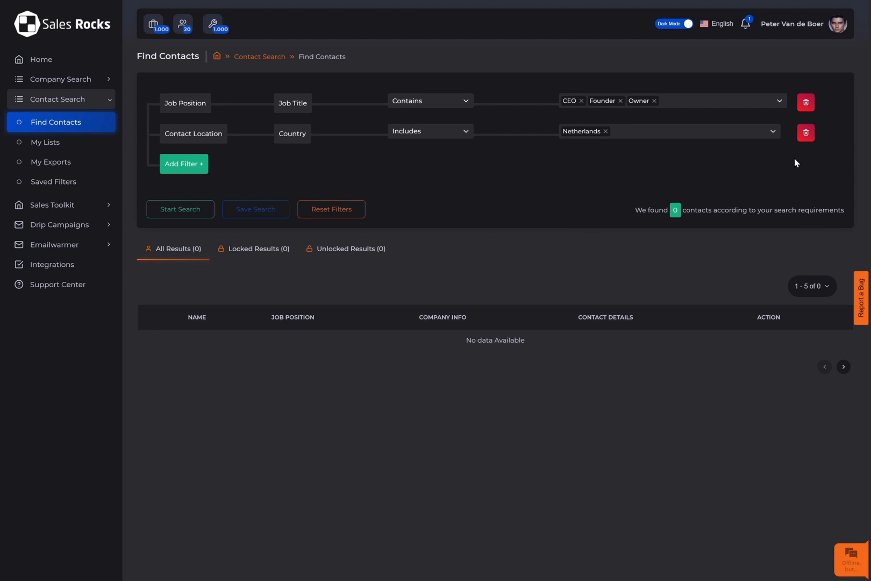
mouse_move(467, 183)
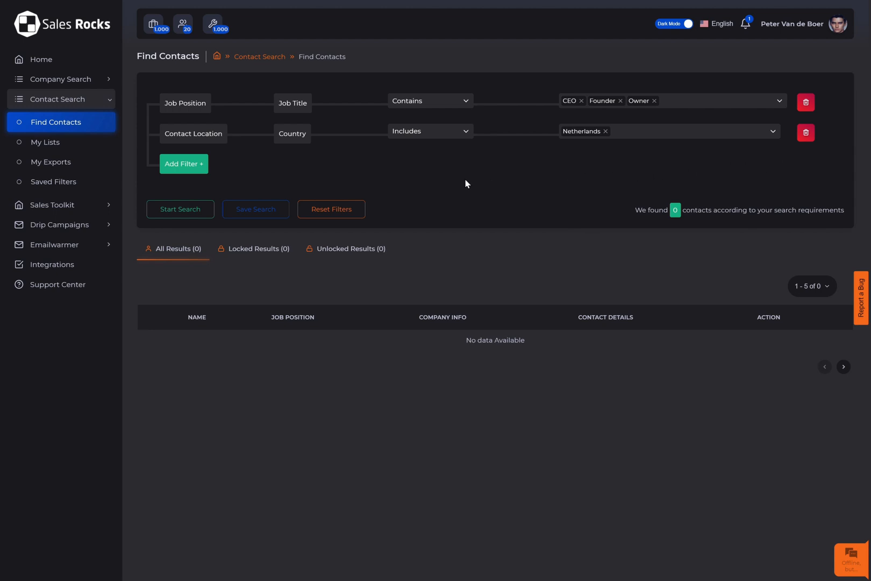
left_click(184, 164)
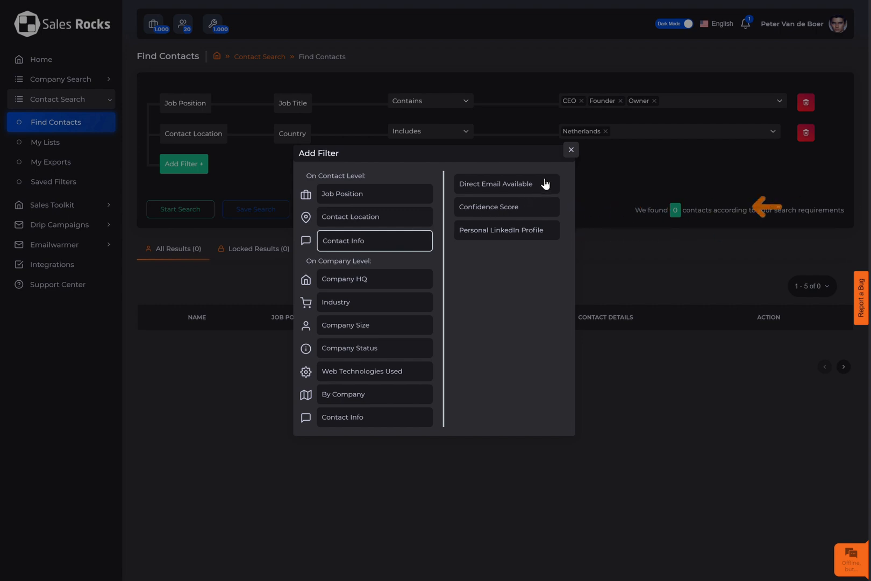
- Add the Direct Email Available contact info filter
left_click(498, 184)
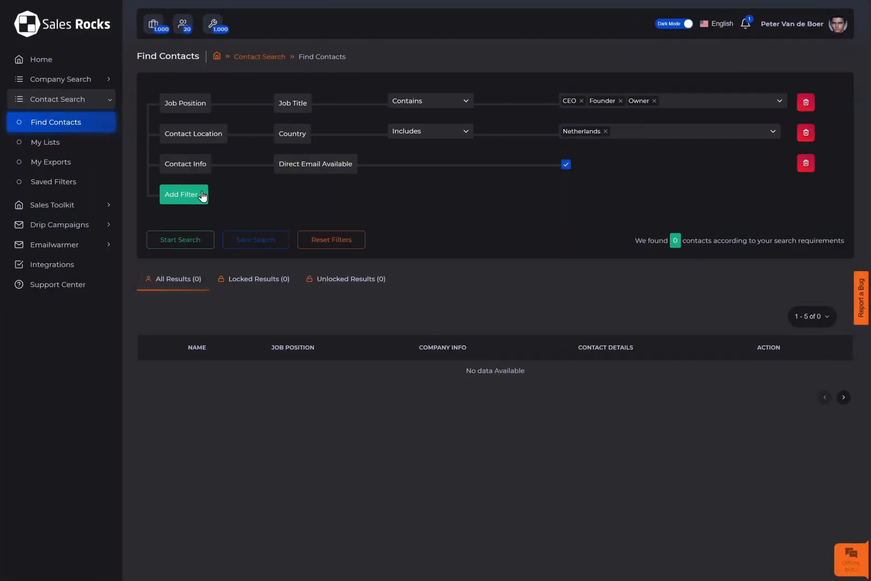
left_click(184, 194)
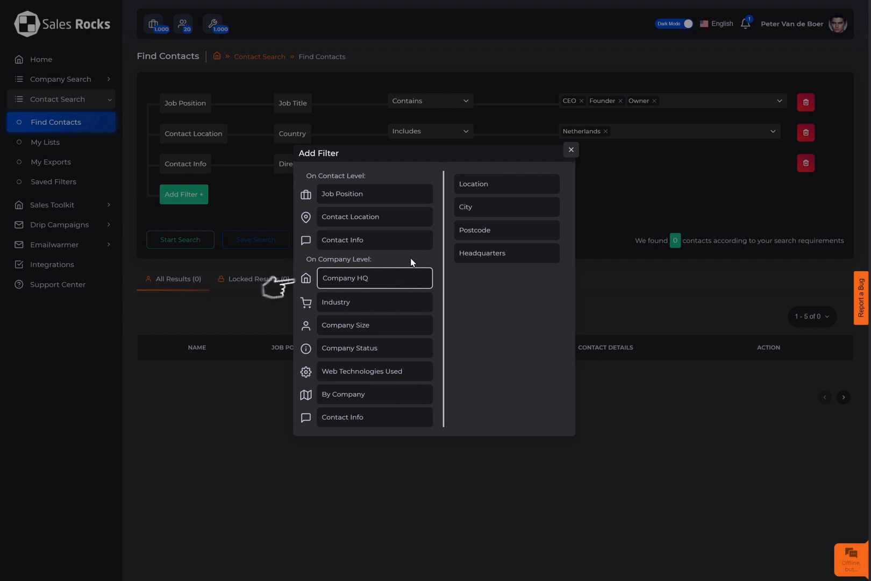
- Add a Company HQ location filter covering all of the Netherlands
left_click(473, 184)
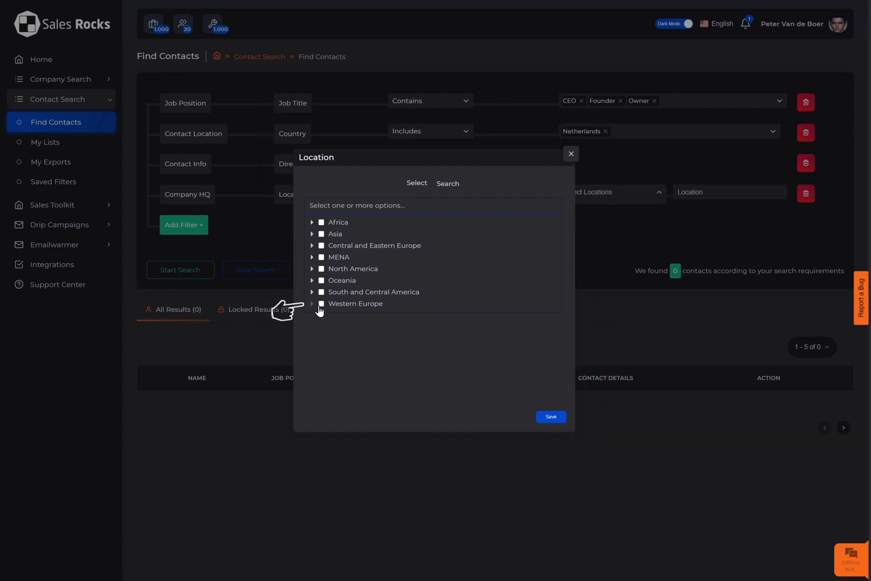
left_click(312, 304)
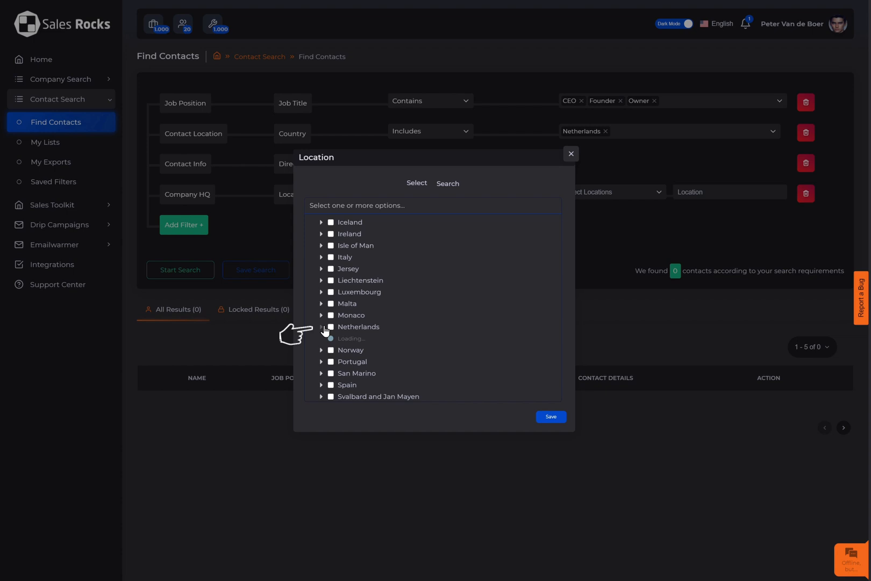
left_click(331, 327)
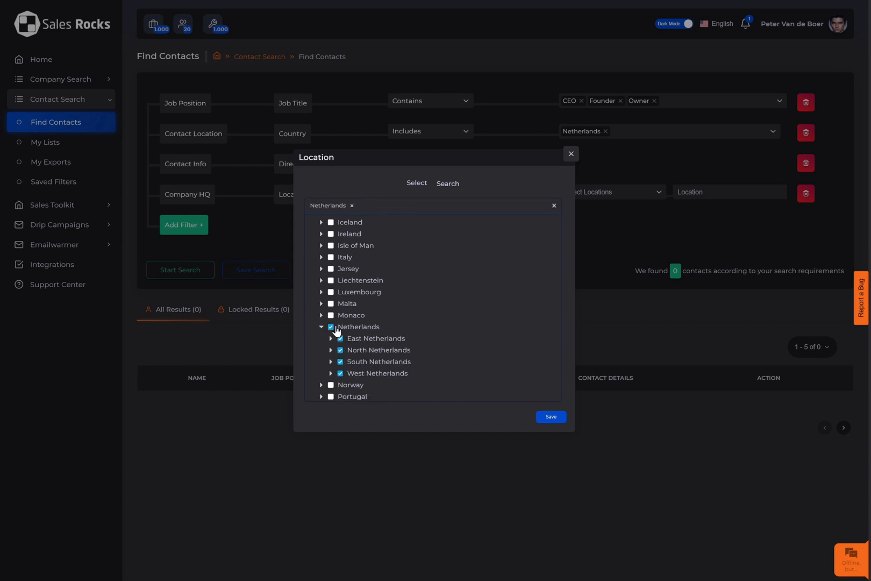
left_click(551, 417)
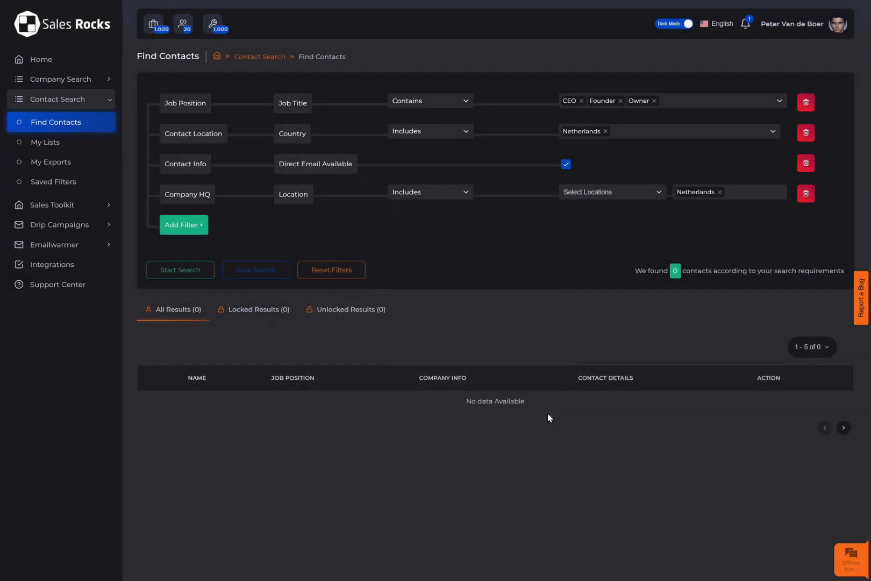
mouse_move(311, 299)
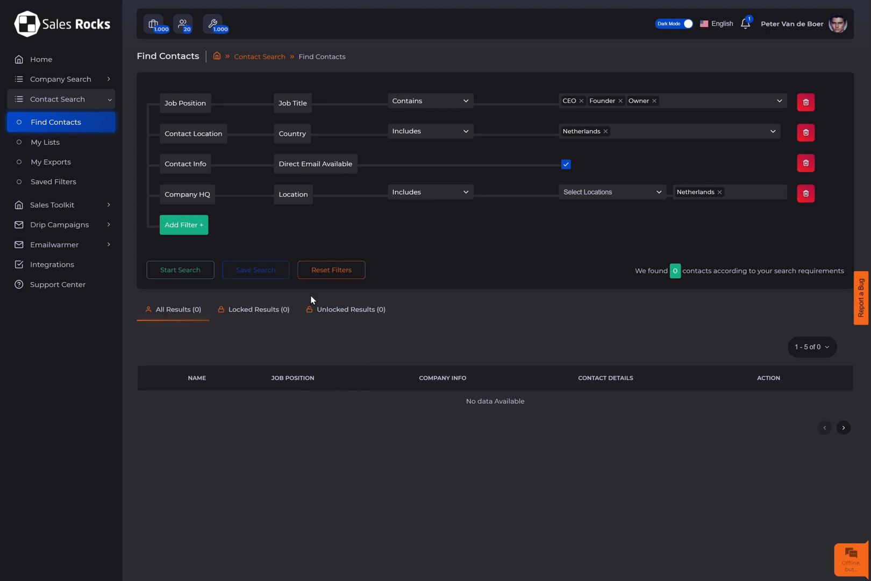
left_click(184, 224)
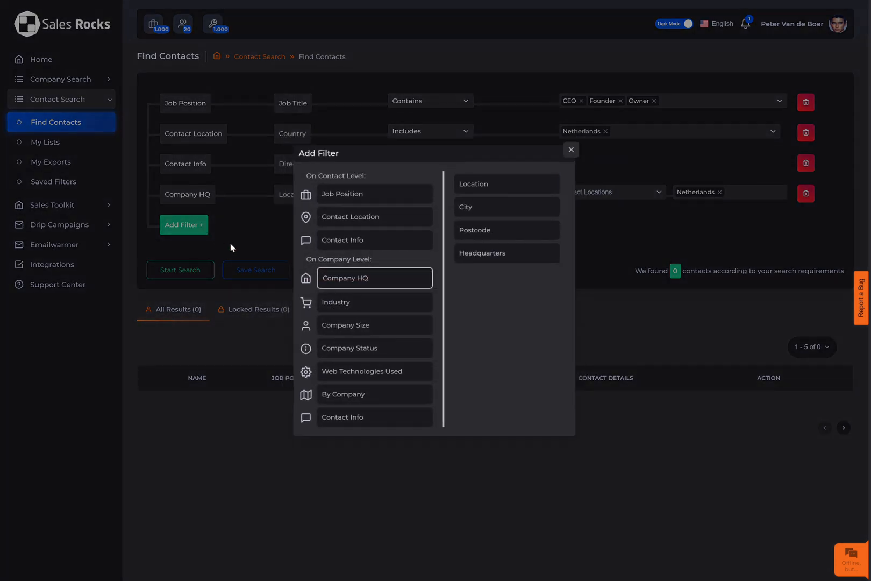
mouse_move(237, 252)
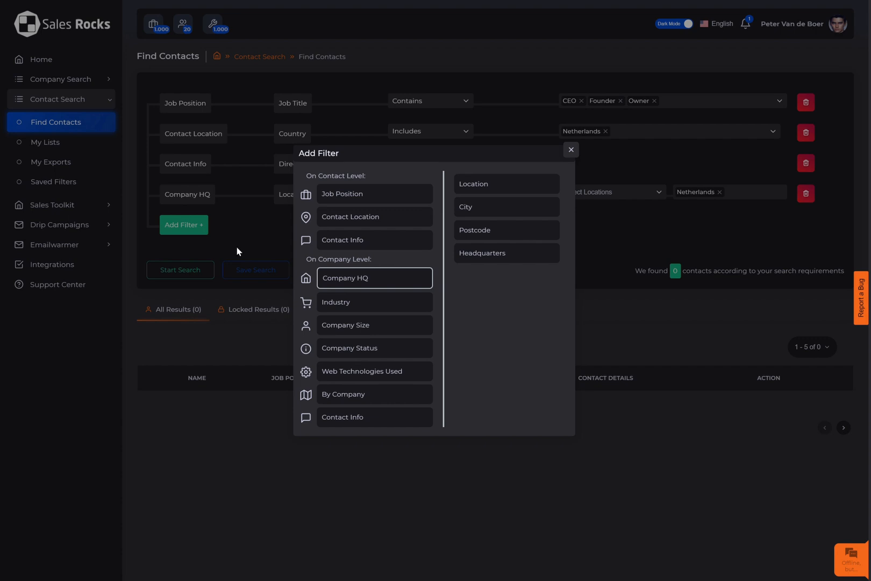
mouse_move(571, 150)
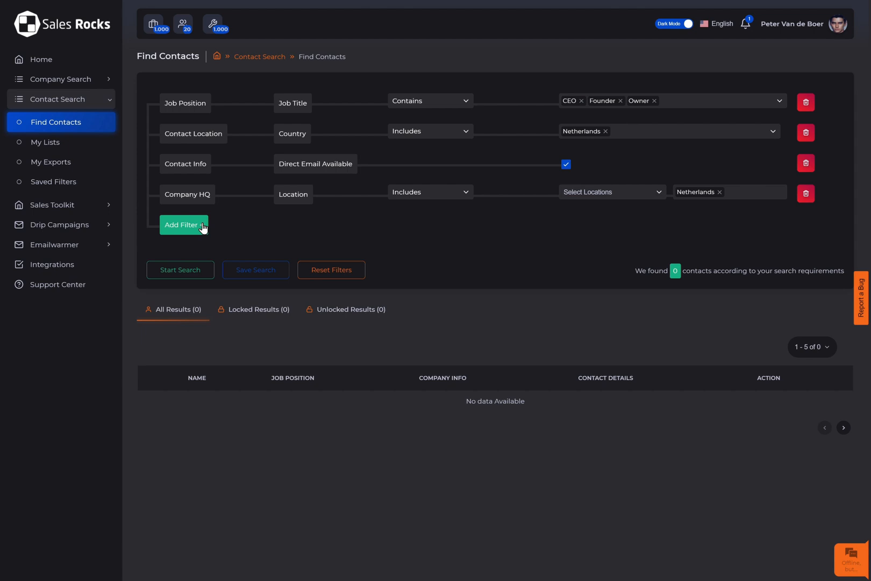
- Add an Industry NACE Code filter with section J Information and Communication
left_click(184, 225)
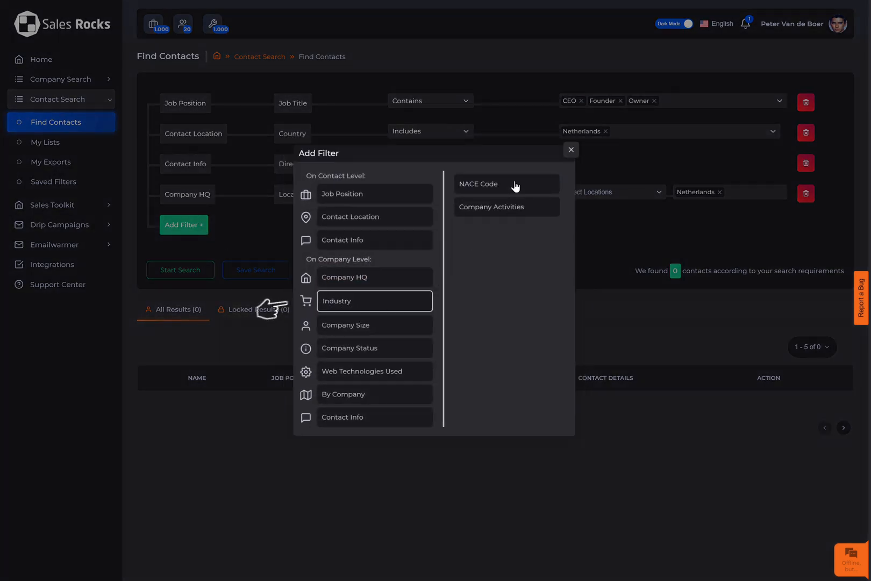
left_click(478, 184)
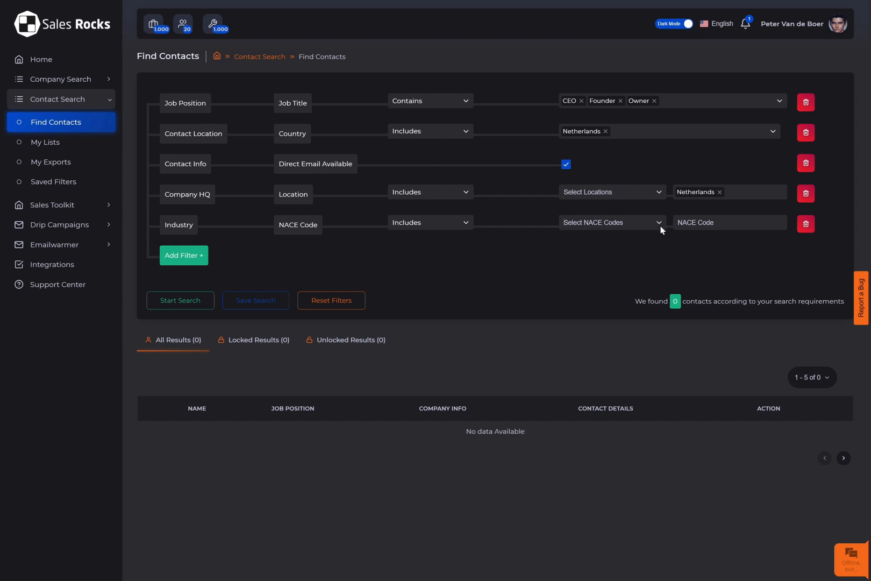
left_click(611, 222)
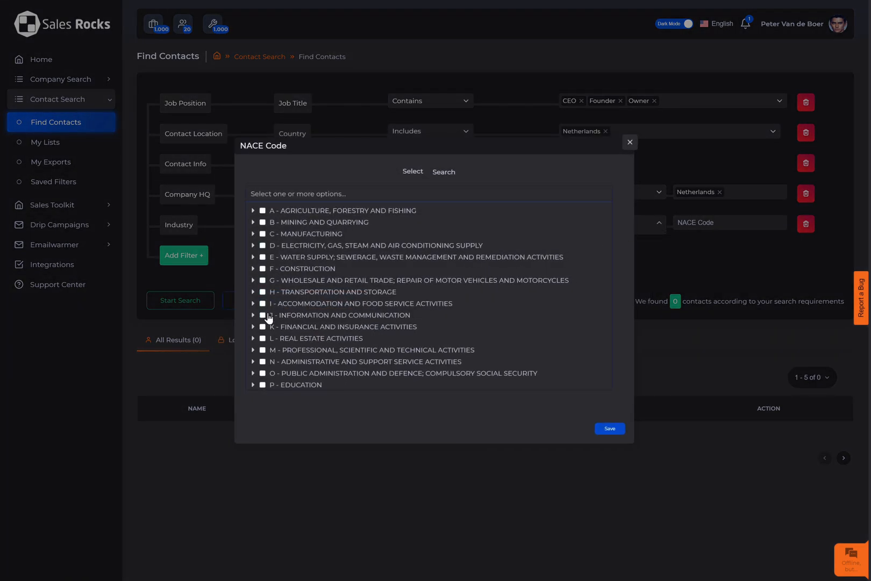
left_click(263, 315)
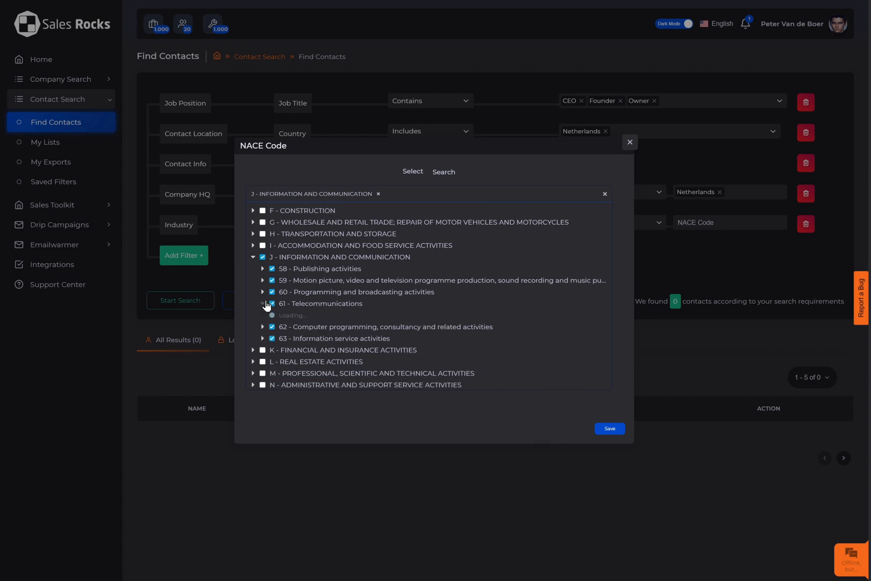
- Add NACE codes 4791 online retail and 55 Accommodation, then save
left_click(264, 304)
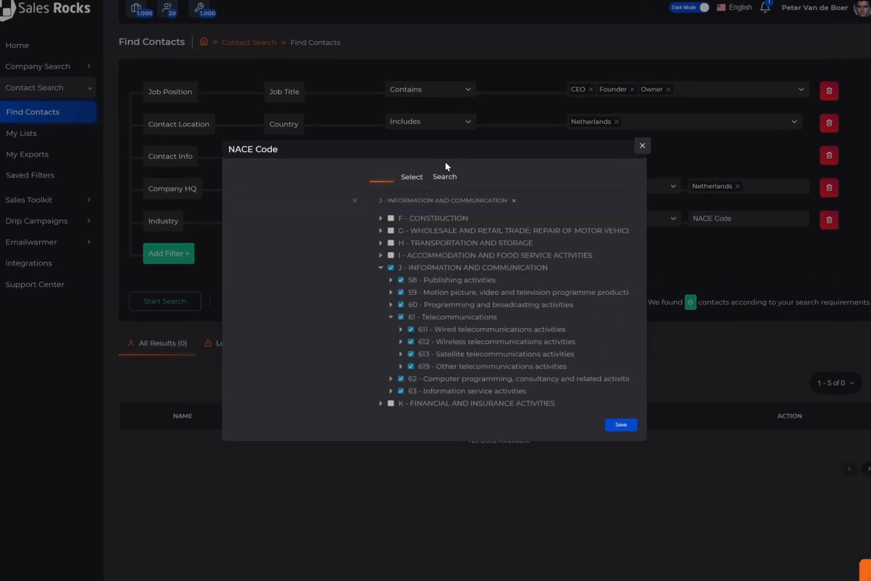
type("4791")
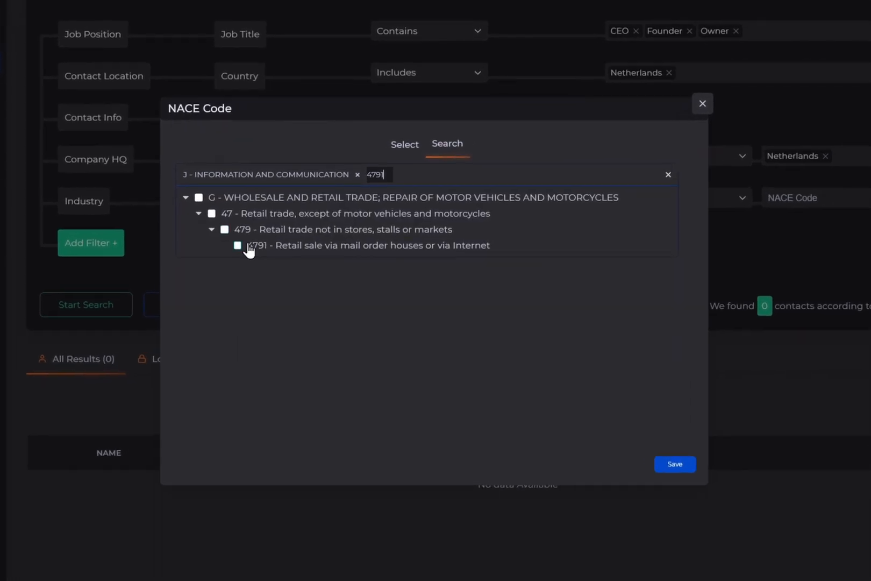
left_click(238, 246)
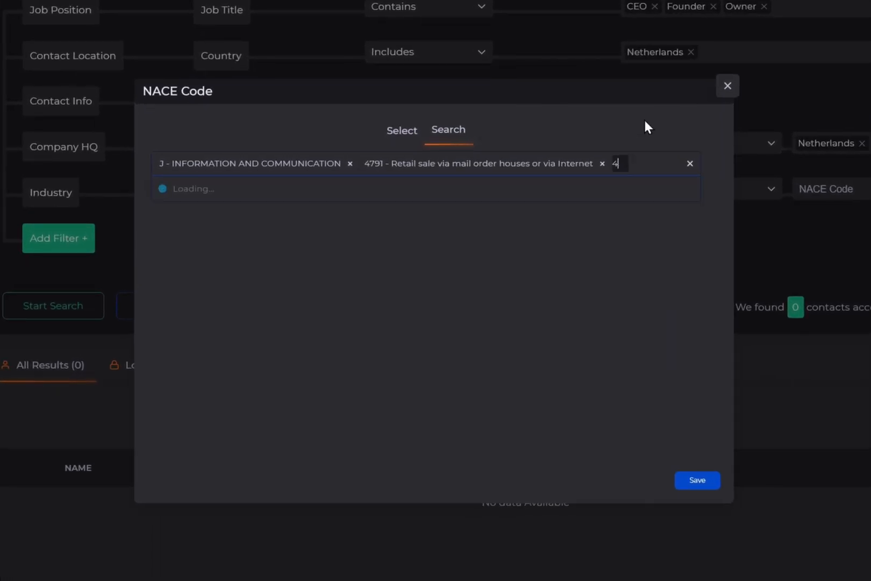
type("accommodation")
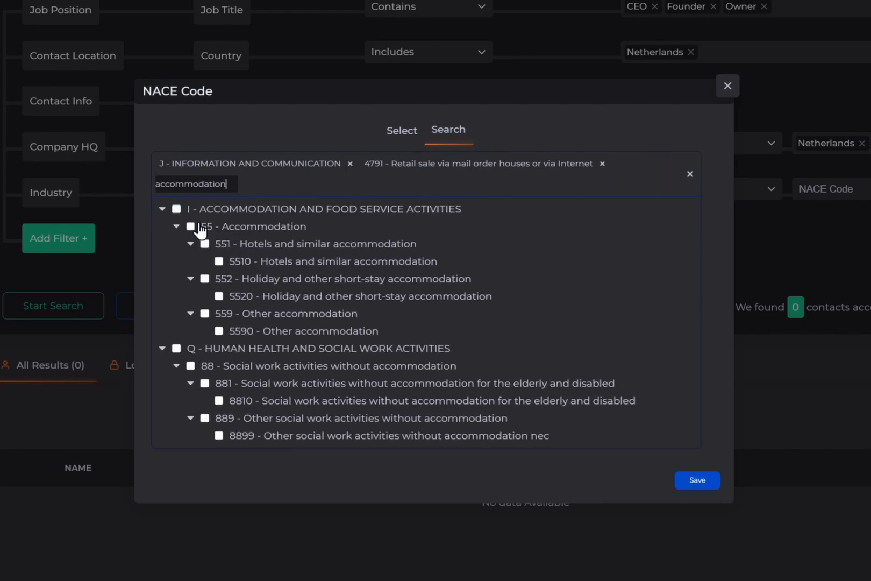
left_click(190, 226)
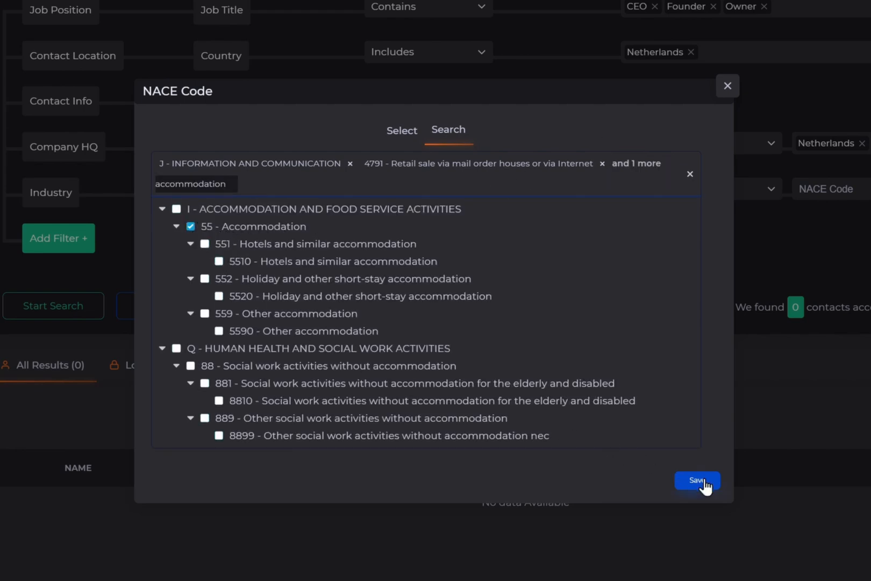
left_click(697, 480)
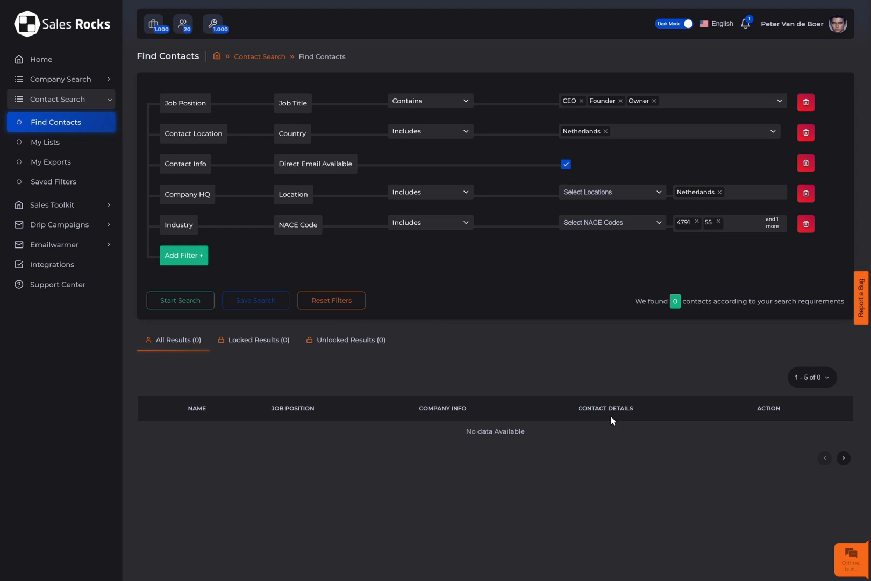
left_click(184, 255)
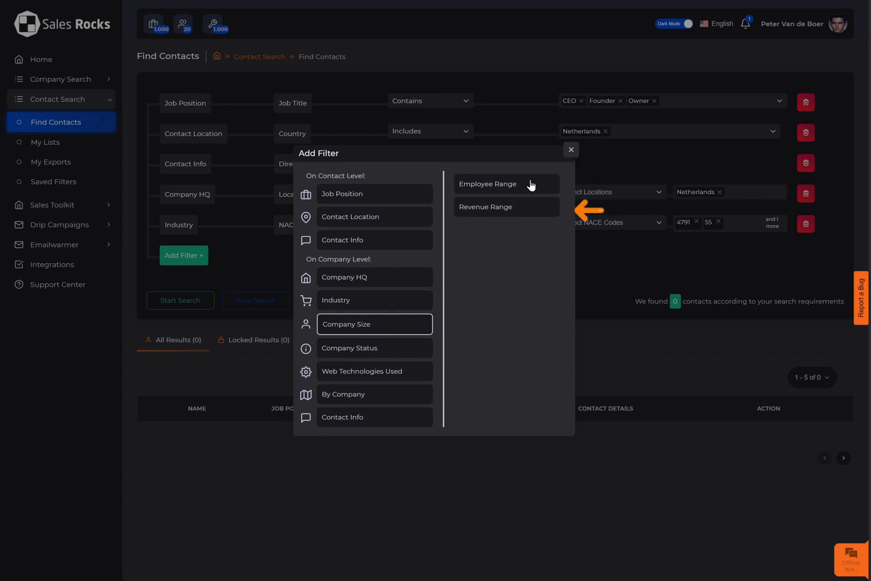
- Add a Company Size employee filter with brackets 1-10, 11-50, 51-200, 201-500, 501-1000
left_click(488, 184)
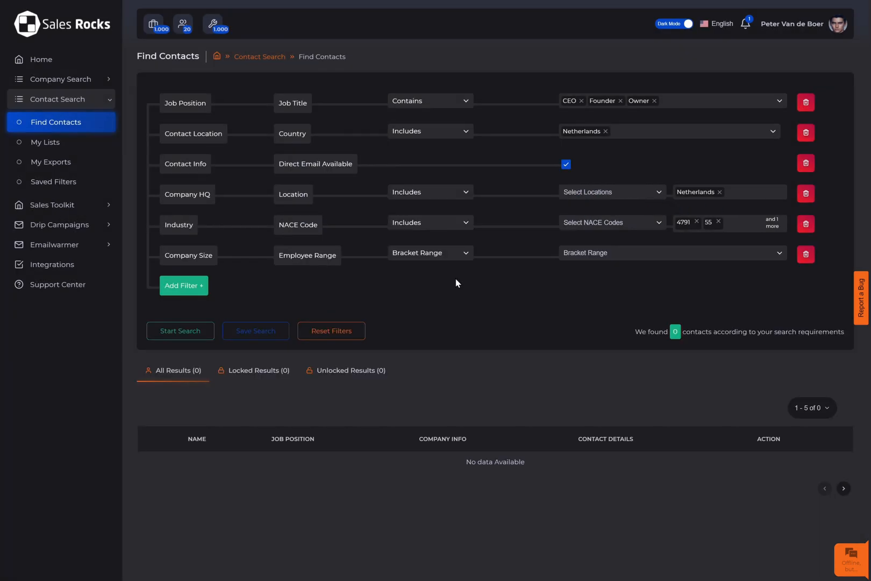
left_click(430, 252)
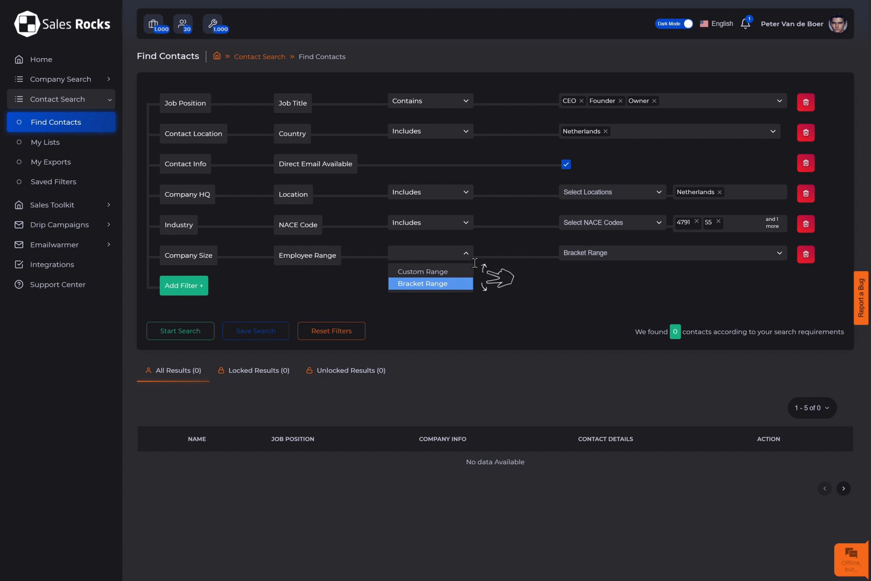
mouse_move(484, 272)
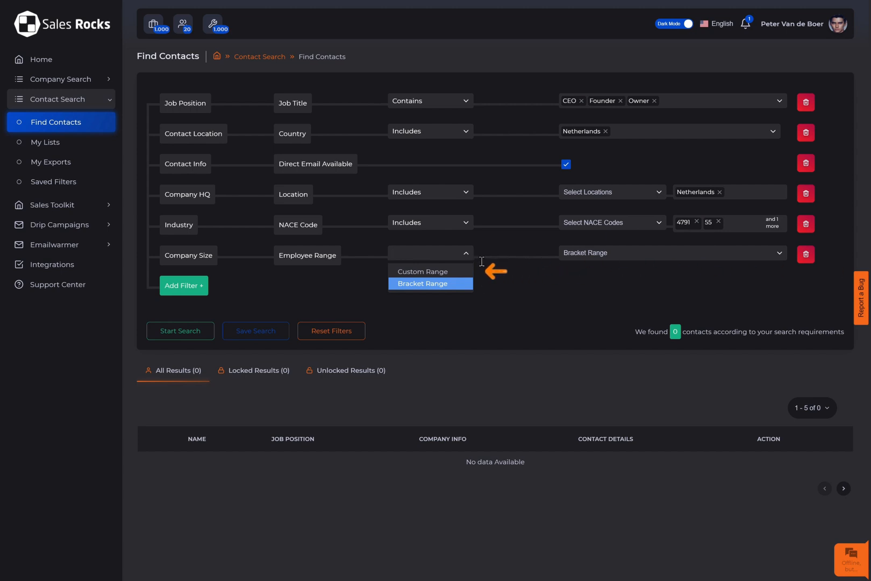
mouse_move(490, 250)
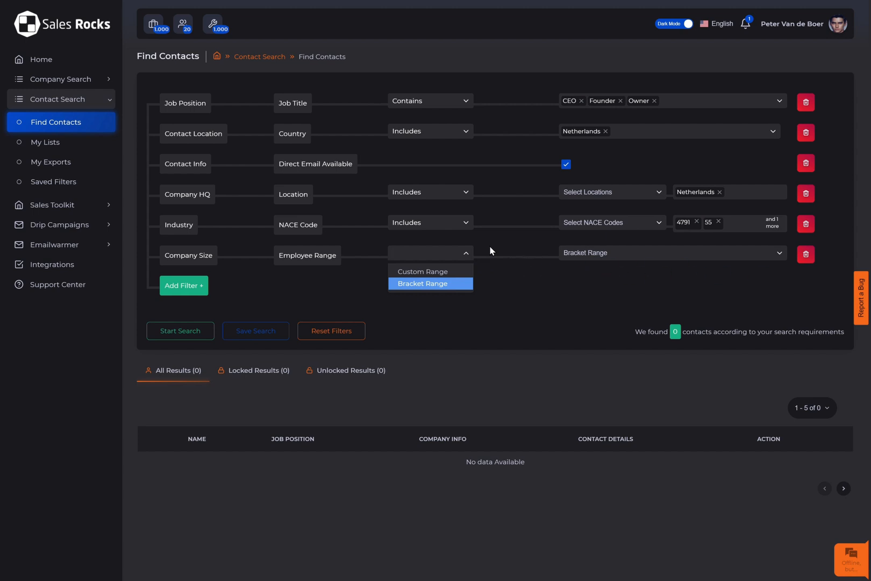
left_click(422, 283)
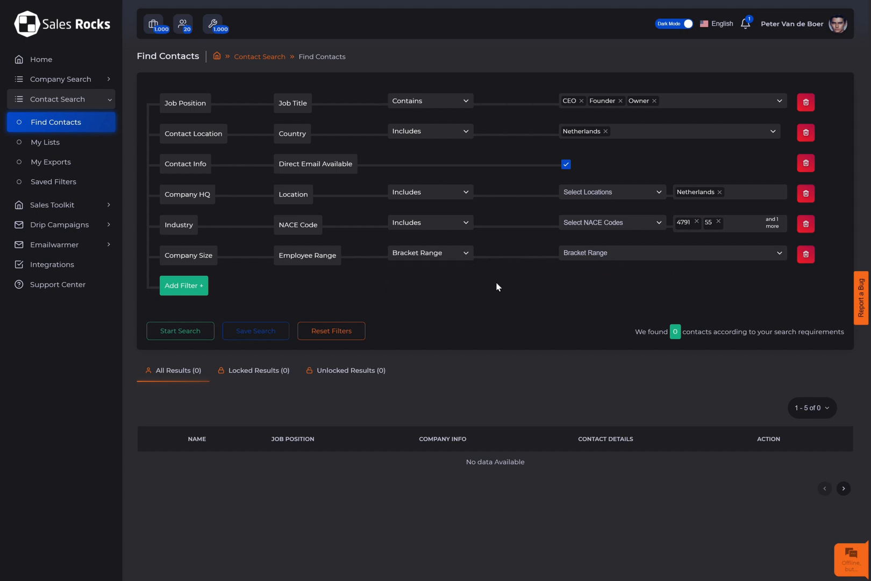
left_click(667, 252)
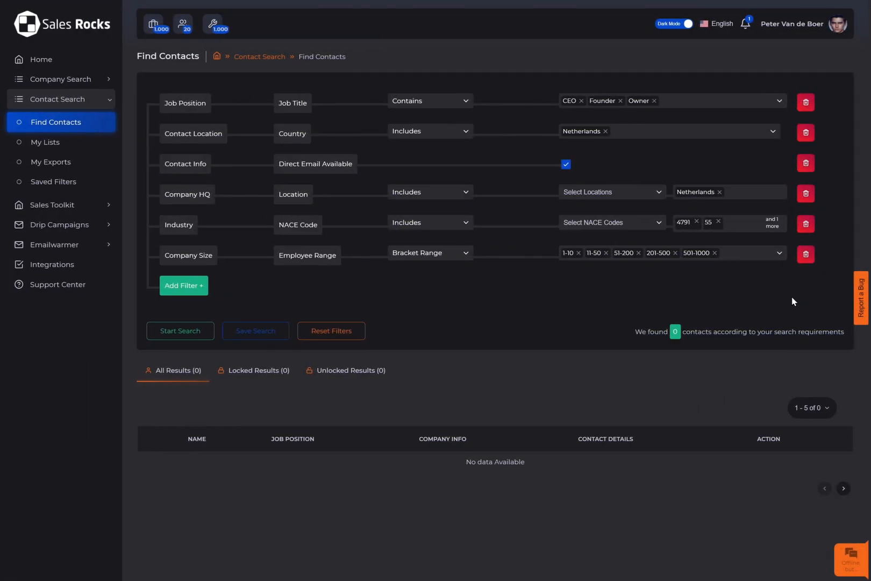
left_click(184, 285)
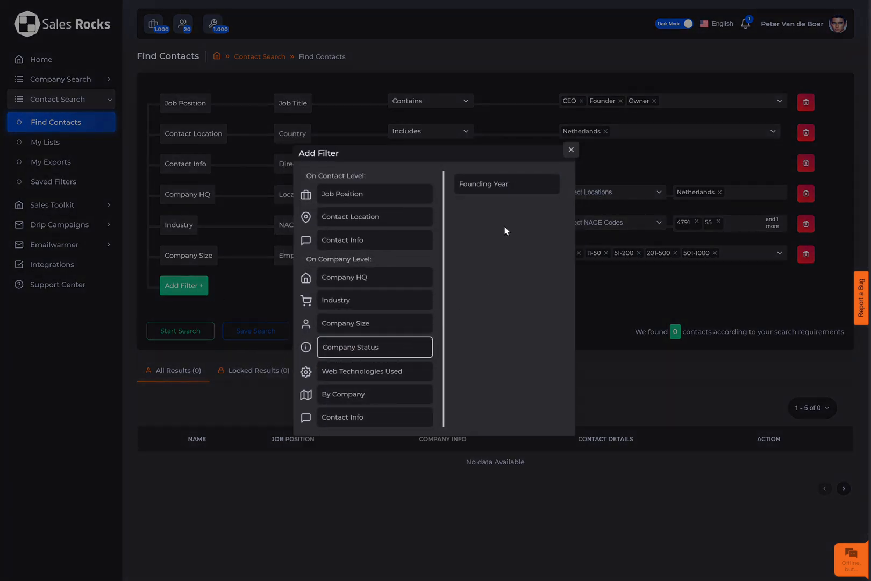
- Add a Company Status founding-year filter set to after 2019
left_click(484, 184)
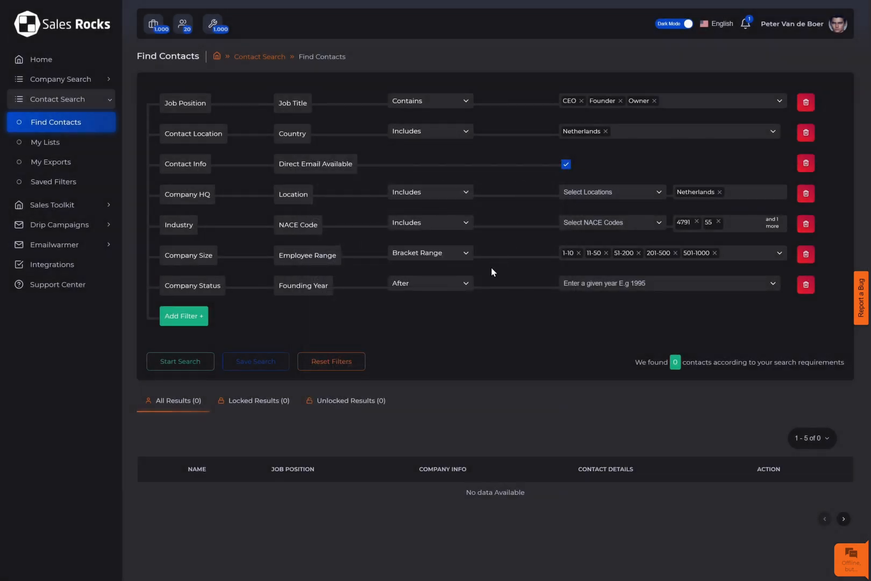
left_click(430, 283)
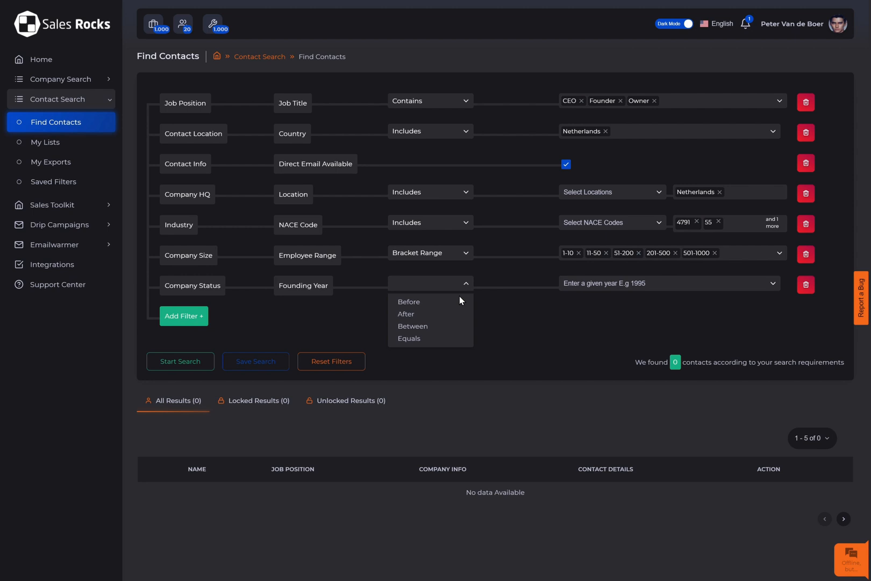
left_click(405, 313)
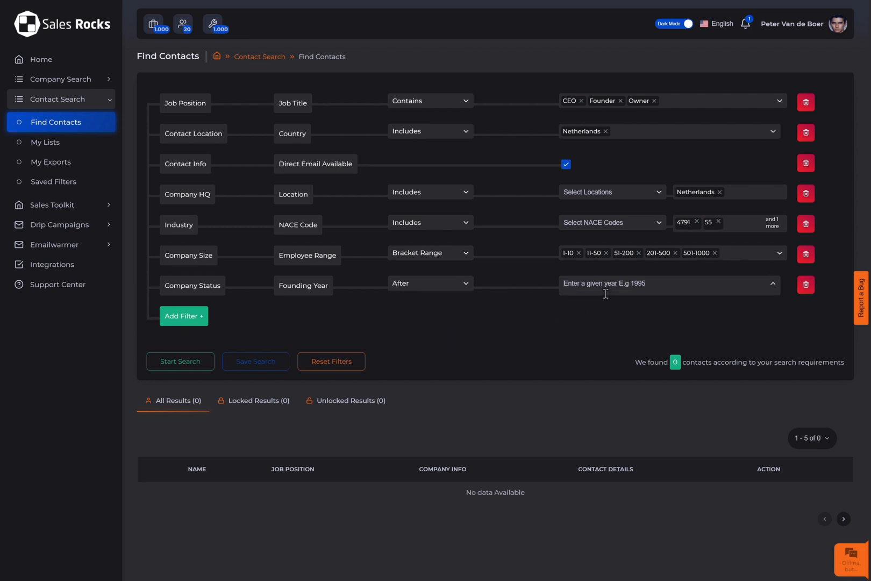
type("2019")
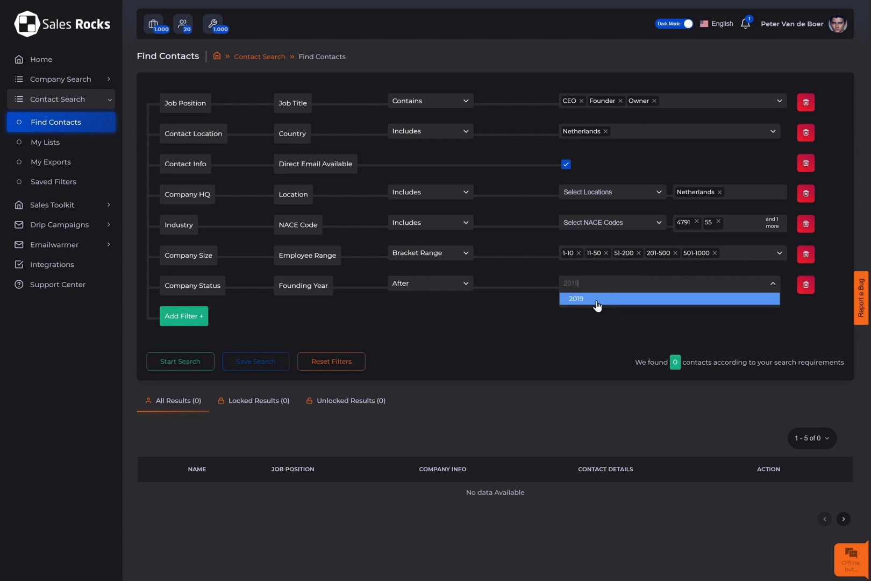
left_click(576, 299)
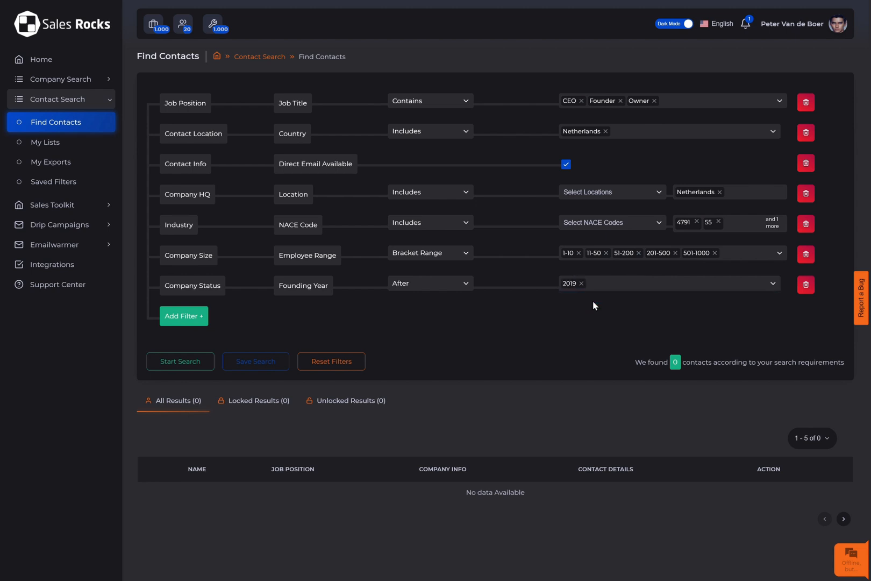
mouse_move(595, 309)
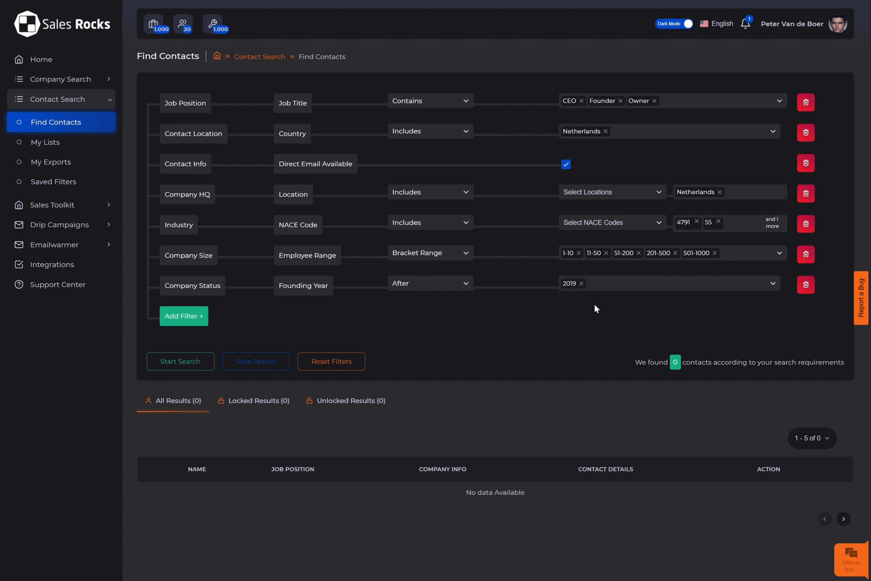
left_click(183, 316)
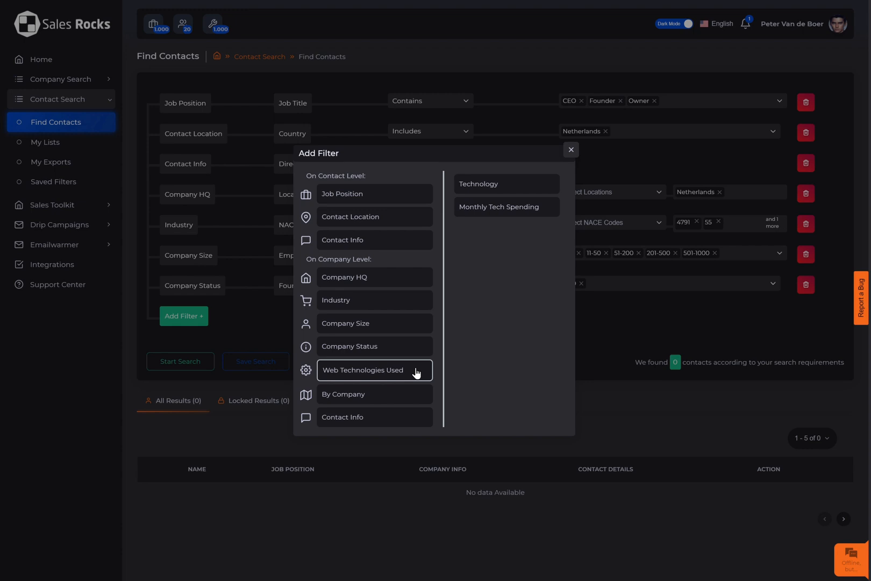
- Add a Web Technologies filter including Advertising Networks and Payment Gateway
left_click(479, 184)
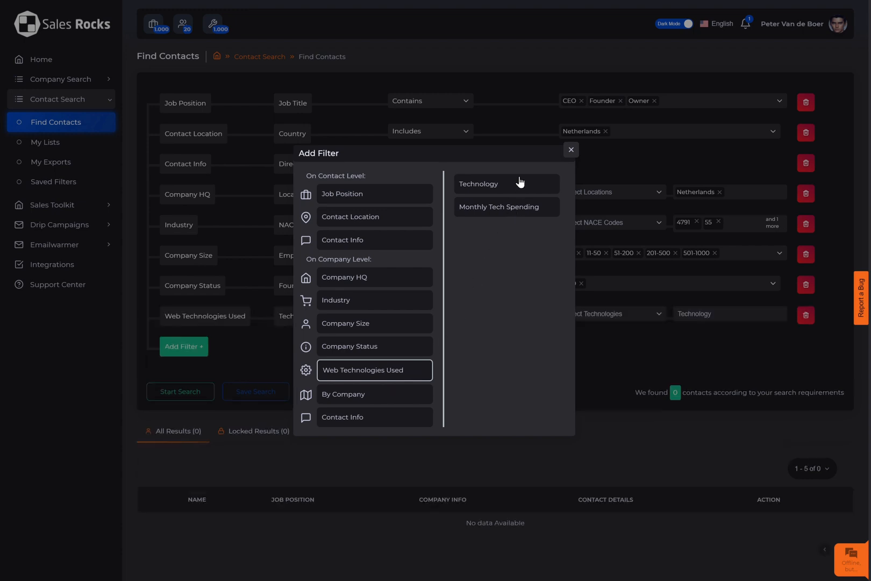
left_click(480, 184)
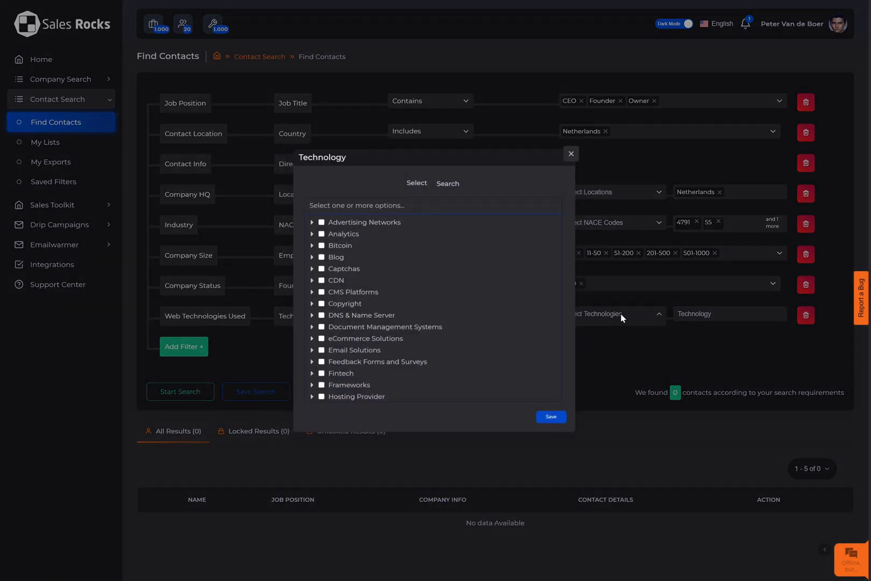
left_click(321, 222)
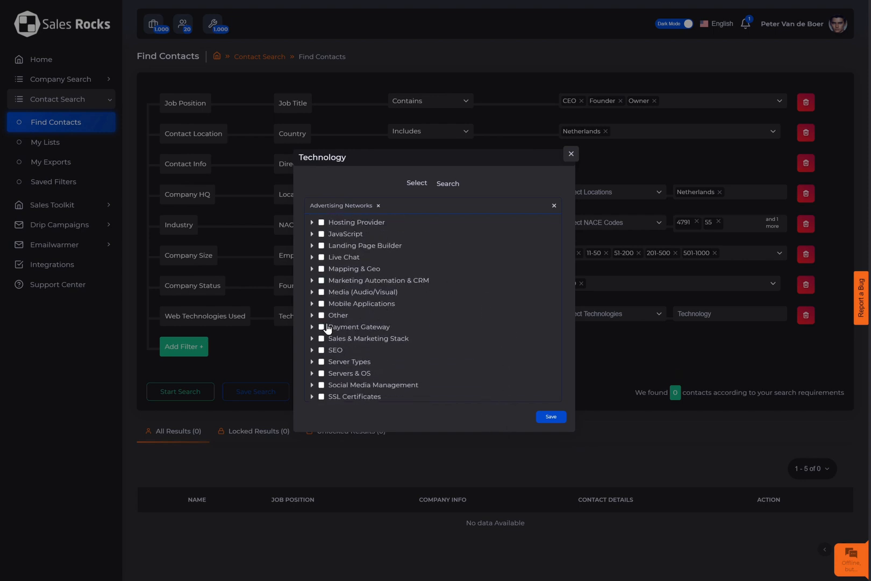
left_click(321, 327)
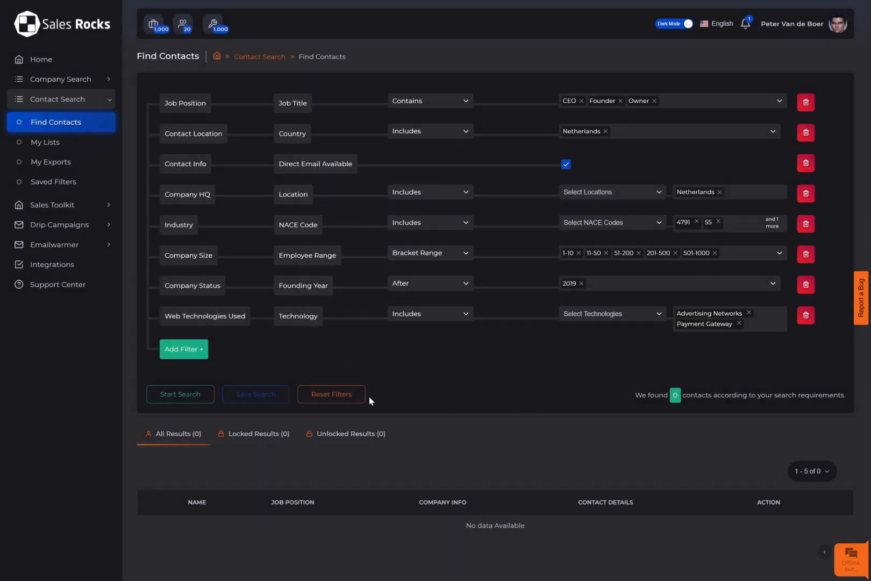
left_click(183, 349)
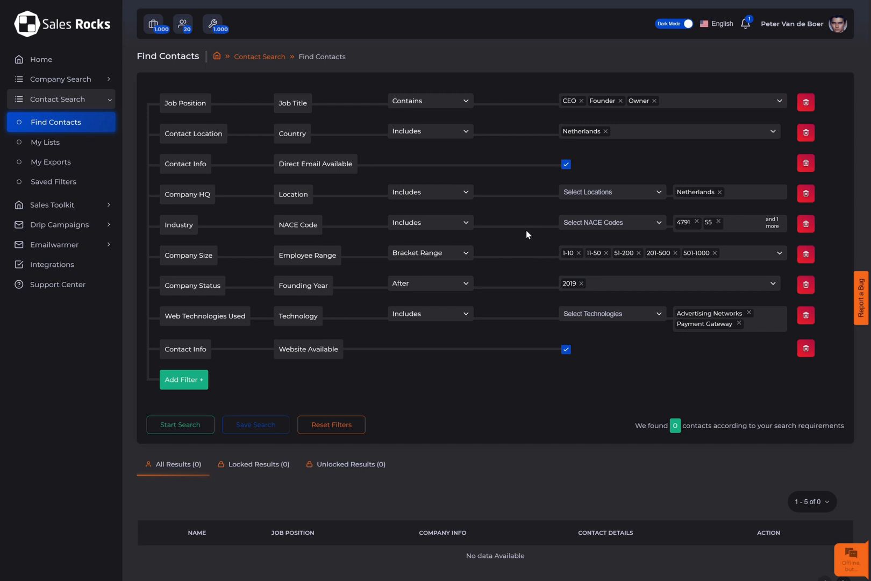
mouse_move(217, 388)
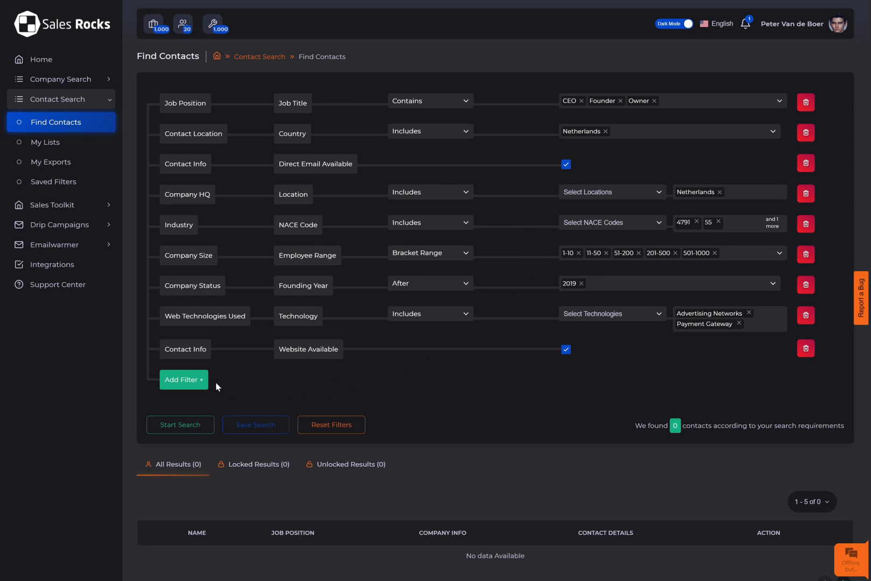
- Add a company domain filter for sales.rocks, then delete that filter row
left_click(183, 380)
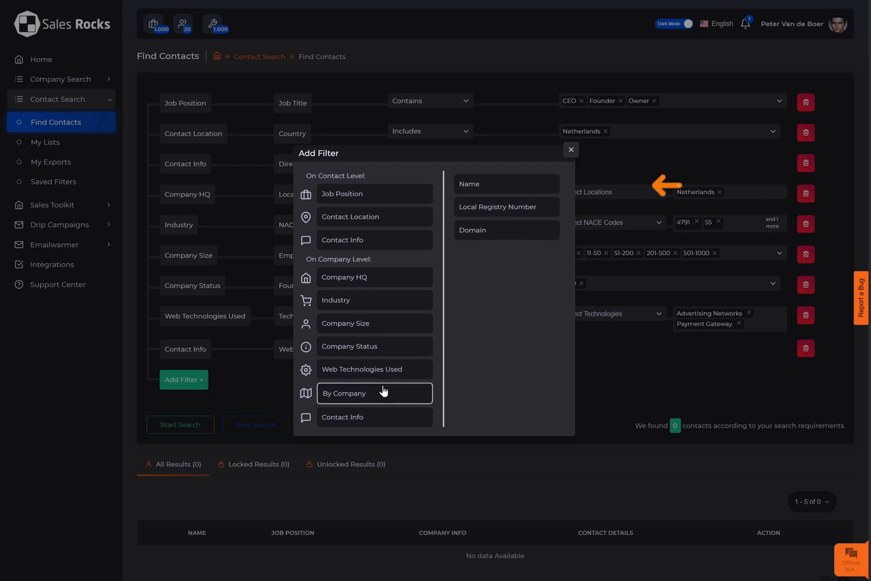
mouse_move(451, 346)
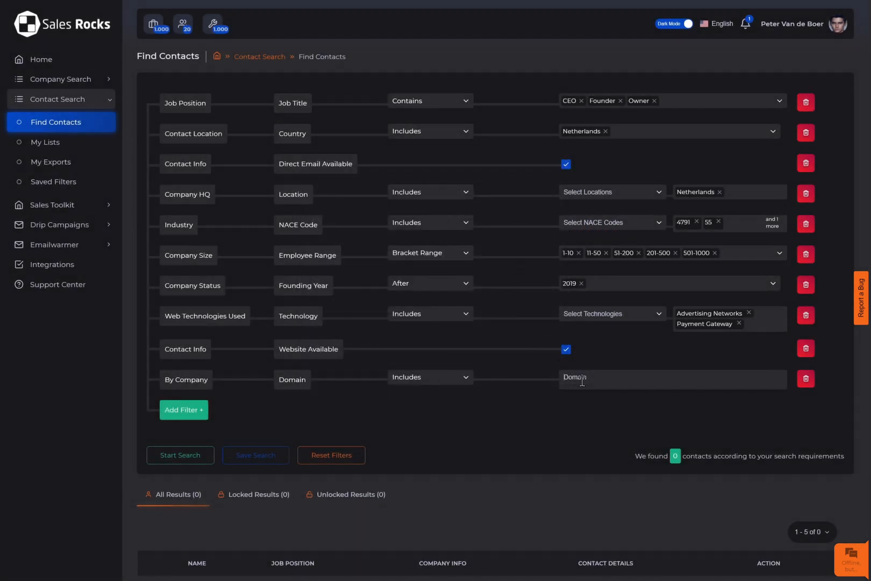
type("sales.rocks")
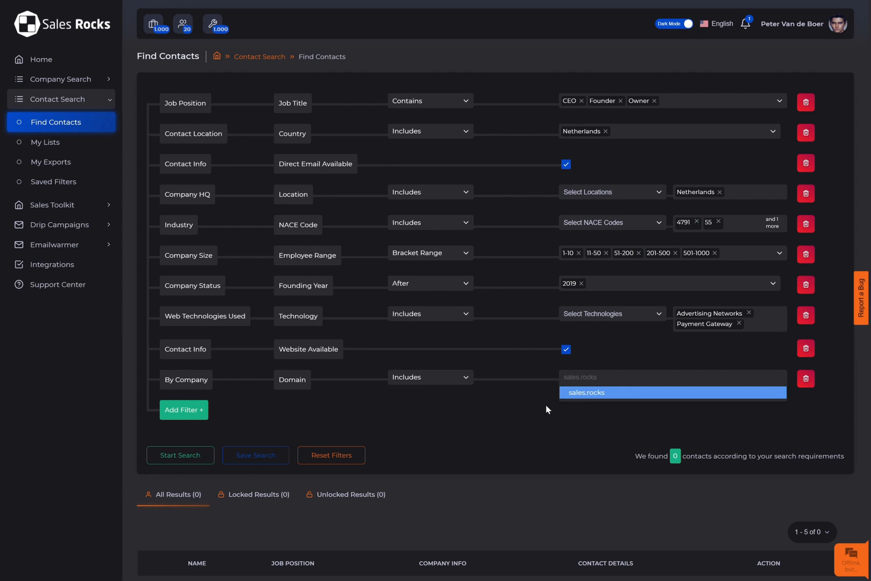
left_click(585, 392)
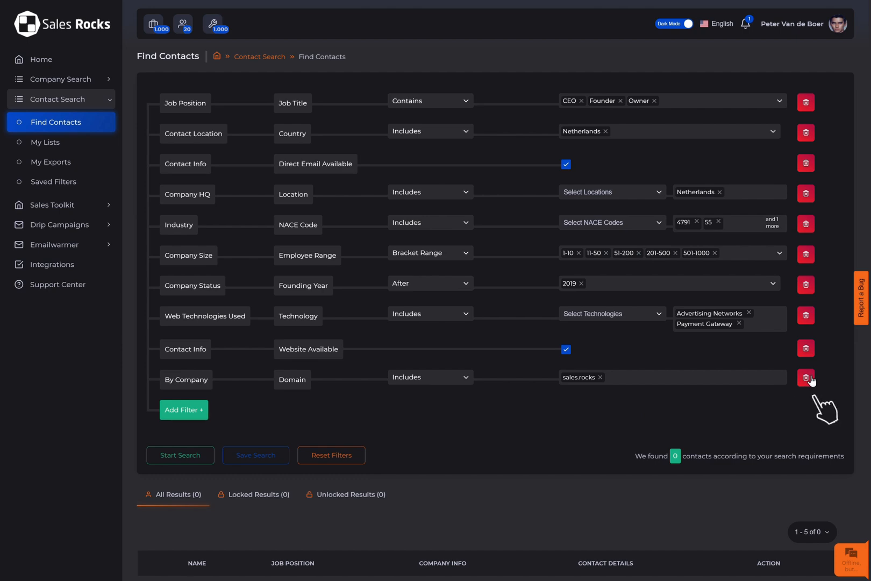
left_click(806, 379)
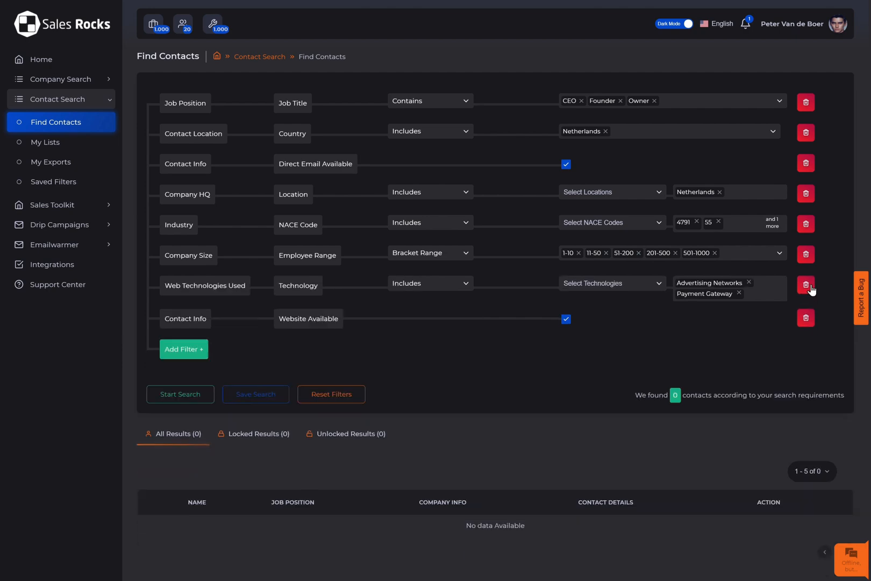
mouse_move(826, 288)
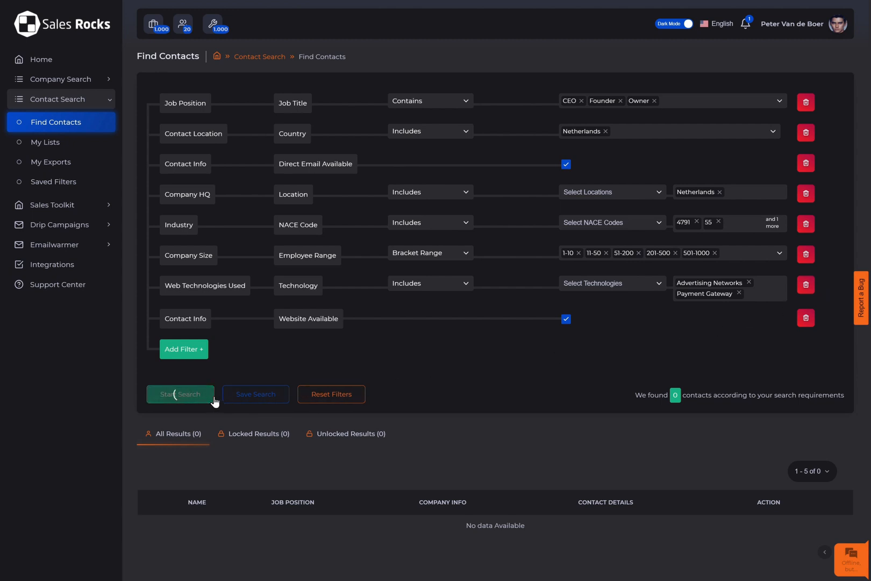
- Run the contact search (1,612 results) and switch from Unlocked to Locked Results
left_click(180, 394)
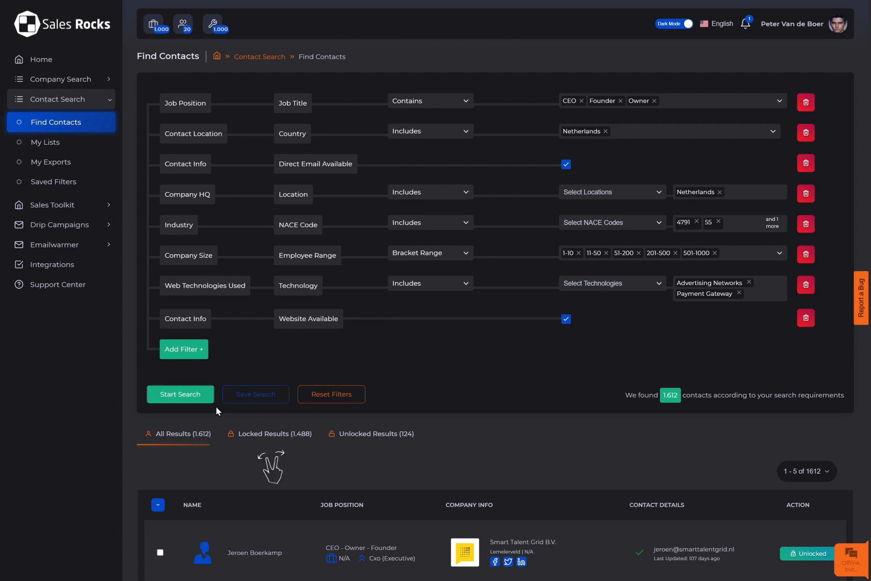
left_click(376, 433)
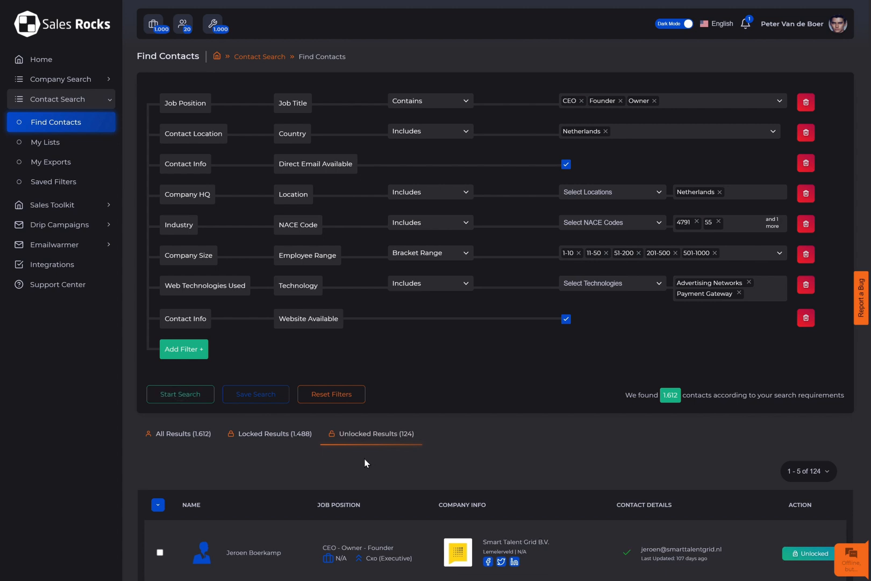
mouse_move(278, 439)
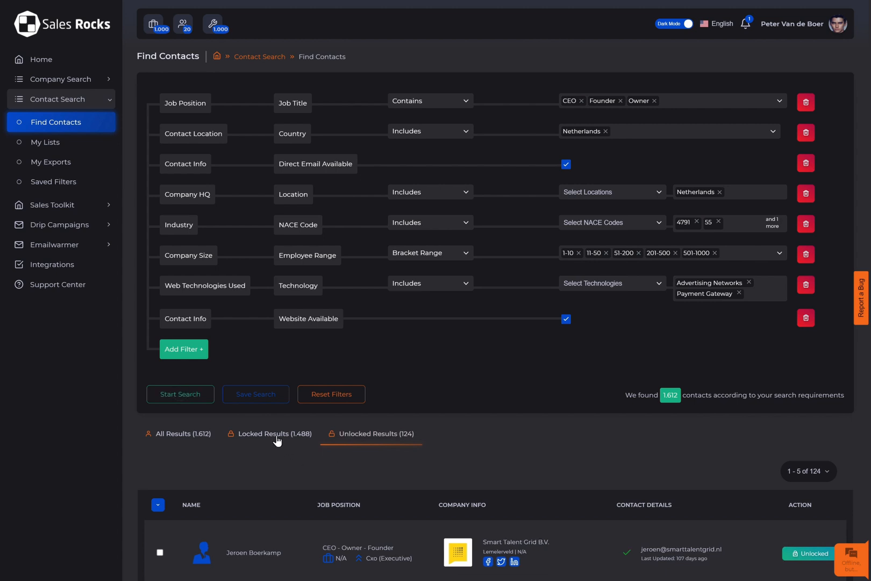
left_click(272, 434)
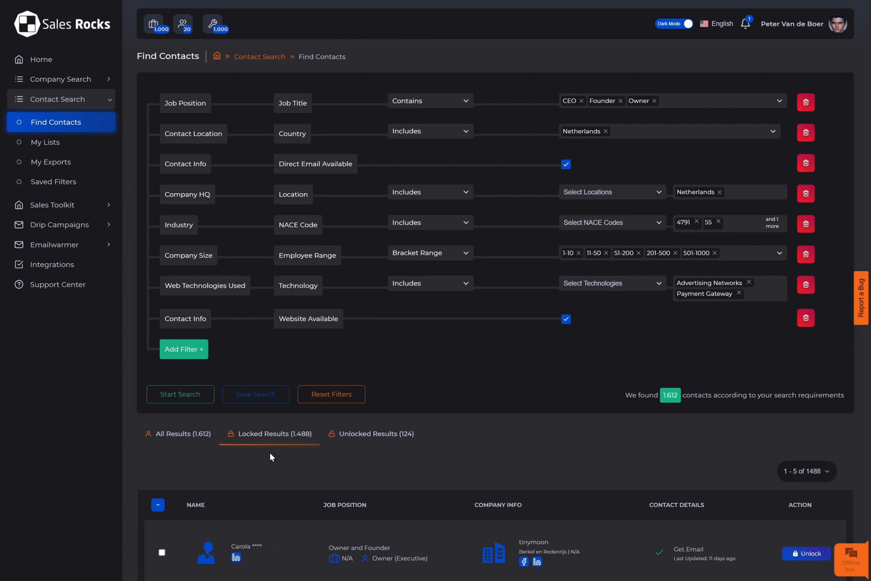
scroll("down", 3)
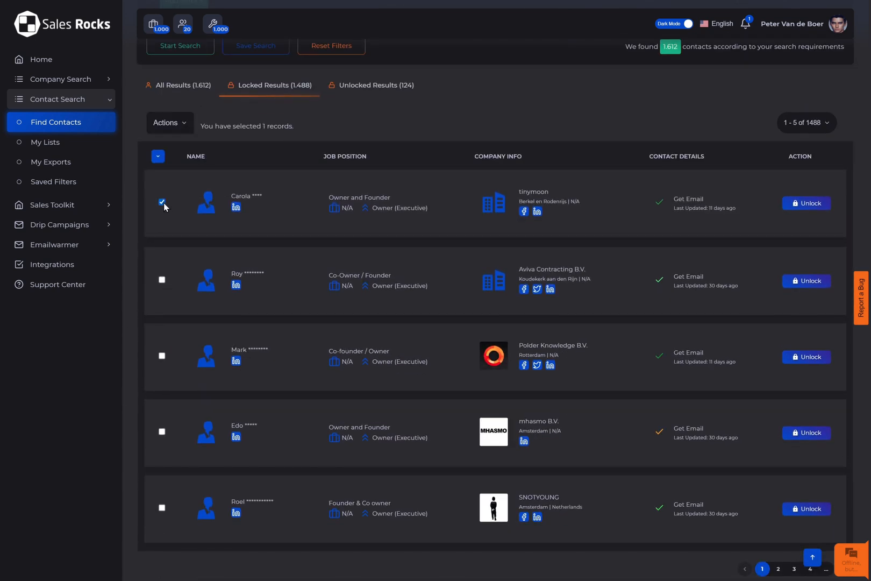
- Select 100 of the locked result contacts
left_click(158, 156)
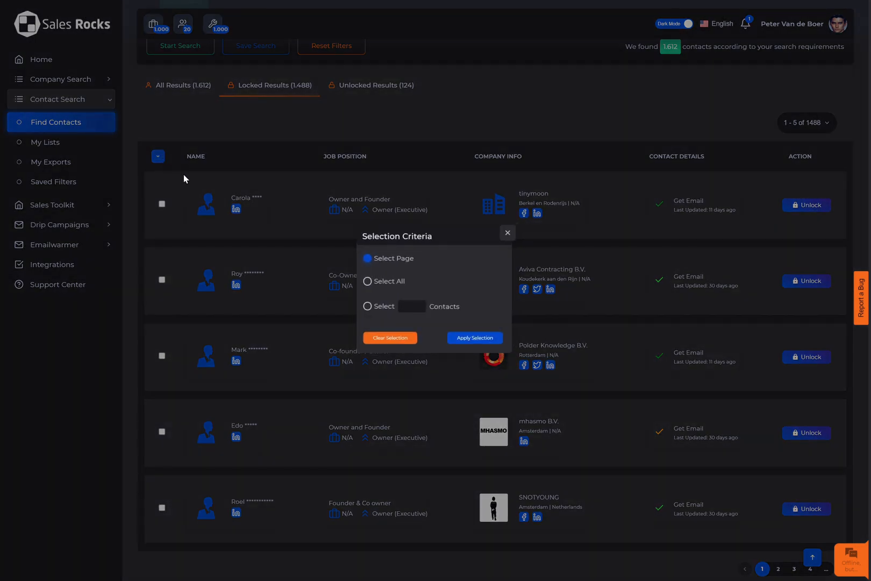
left_click(368, 305)
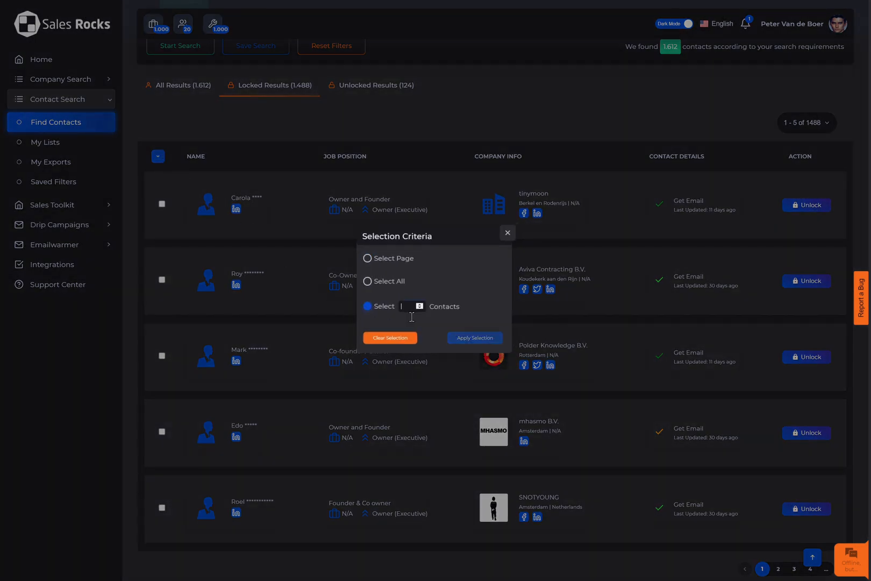
type("100")
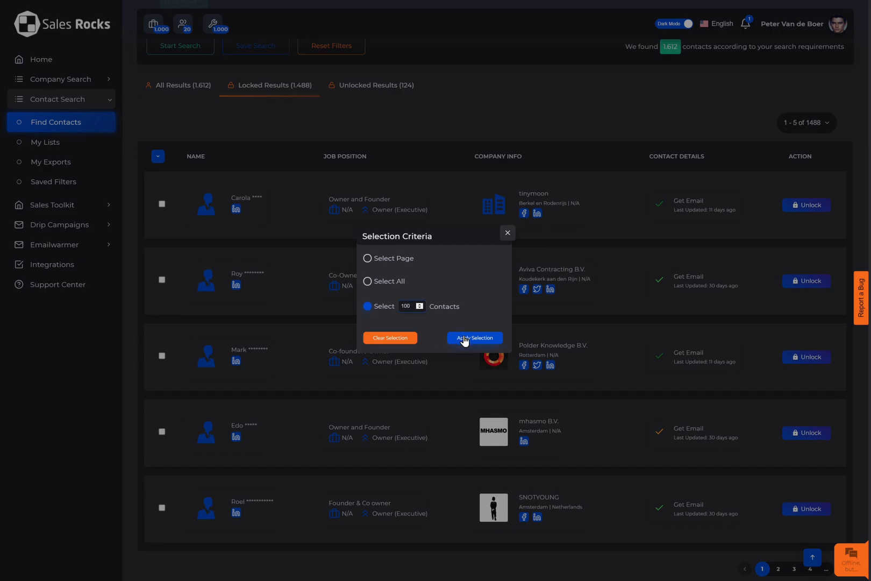
left_click(474, 338)
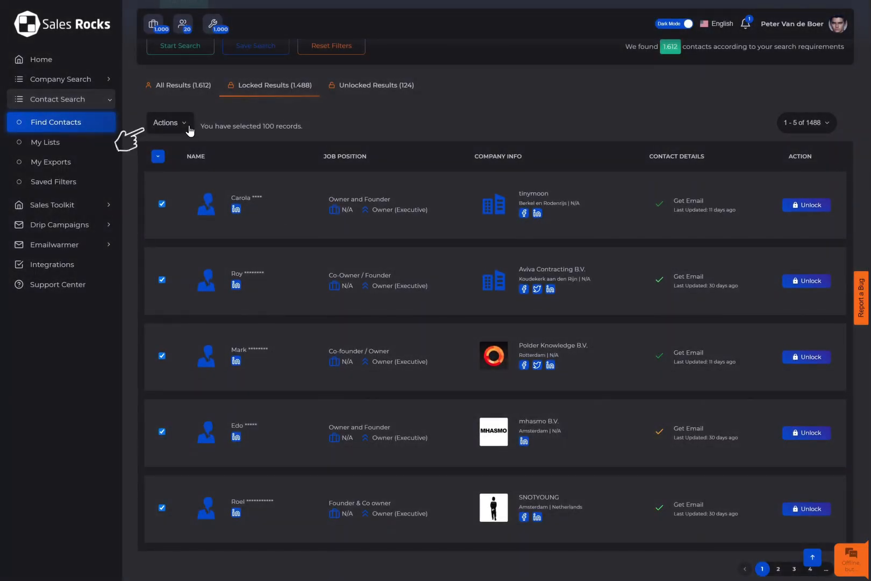
- Add the selected contacts to a new company-shared list named 'NE Contacts'
left_click(168, 123)
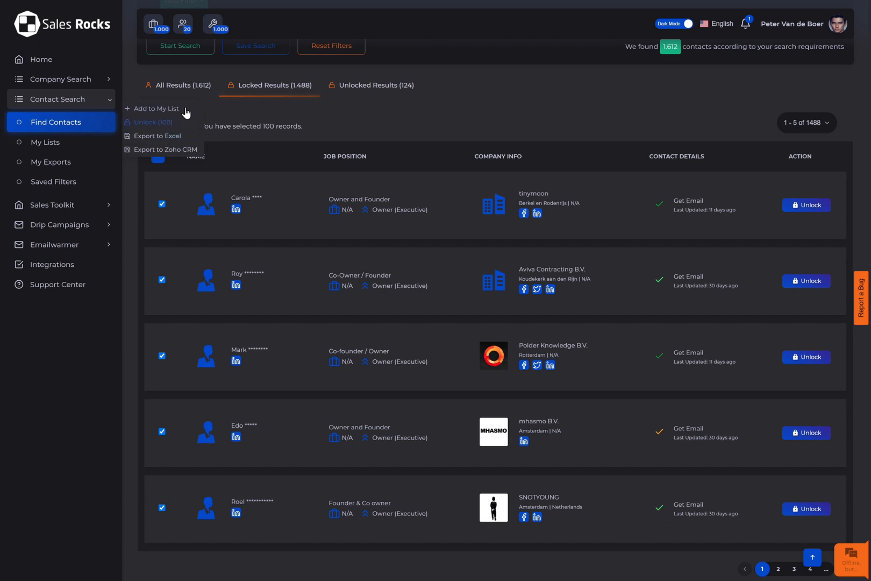
left_click(156, 109)
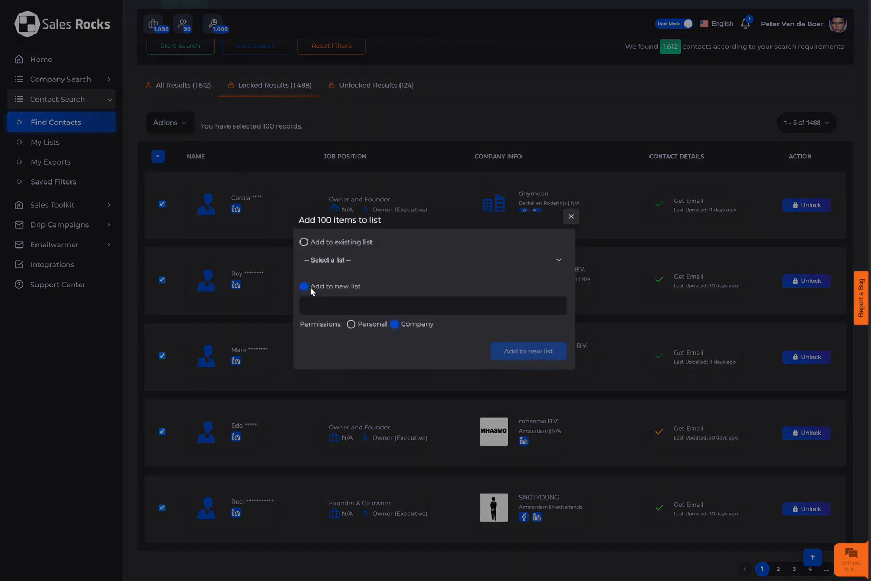
type("NE Contacts")
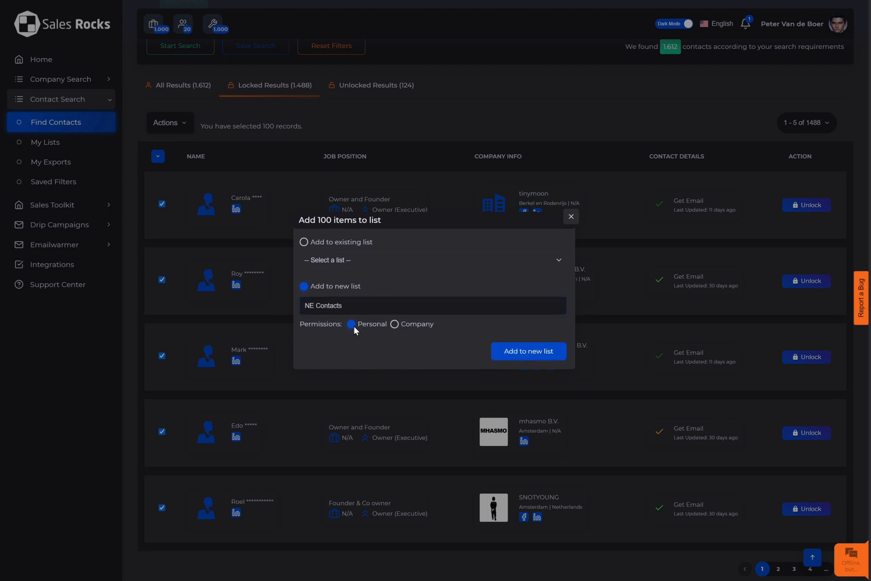
left_click(395, 325)
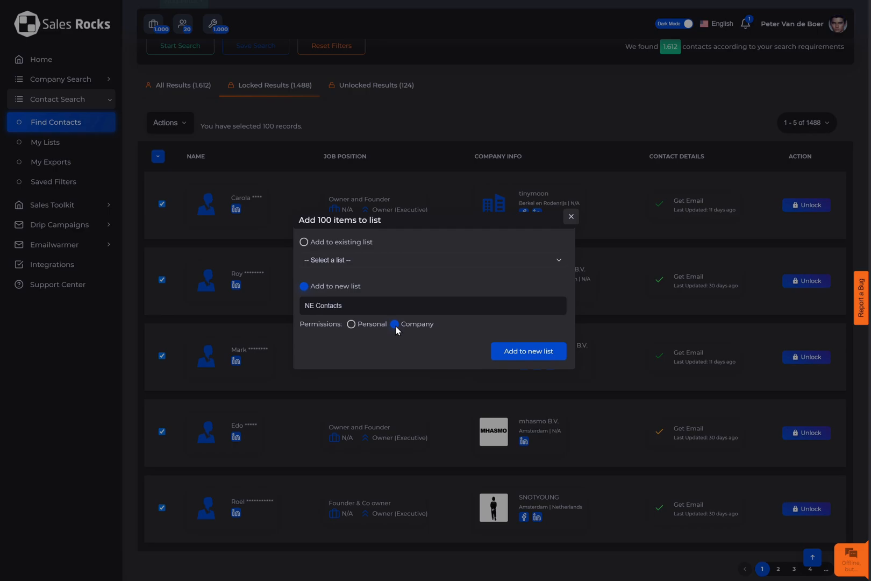
left_click(529, 350)
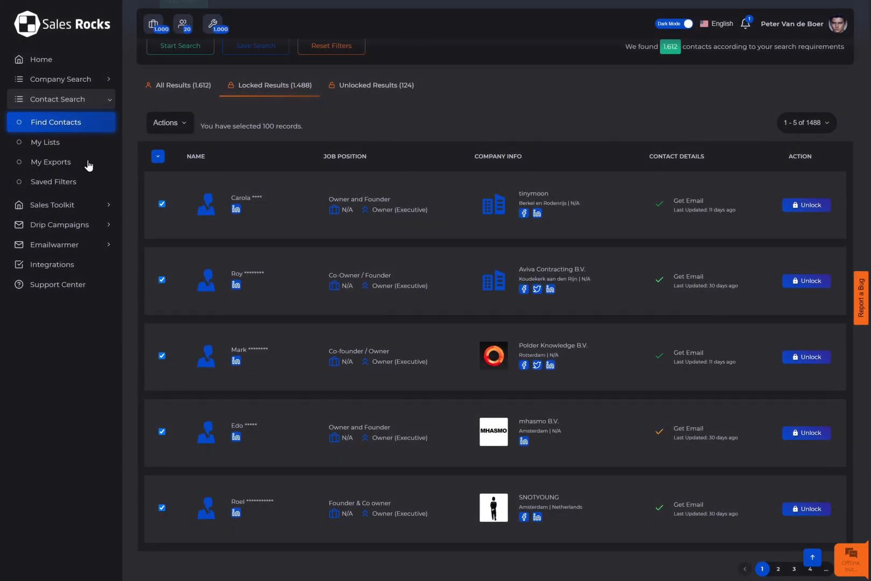
- Open the NE Contacts list from My Lists and select the five page contacts
left_click(47, 142)
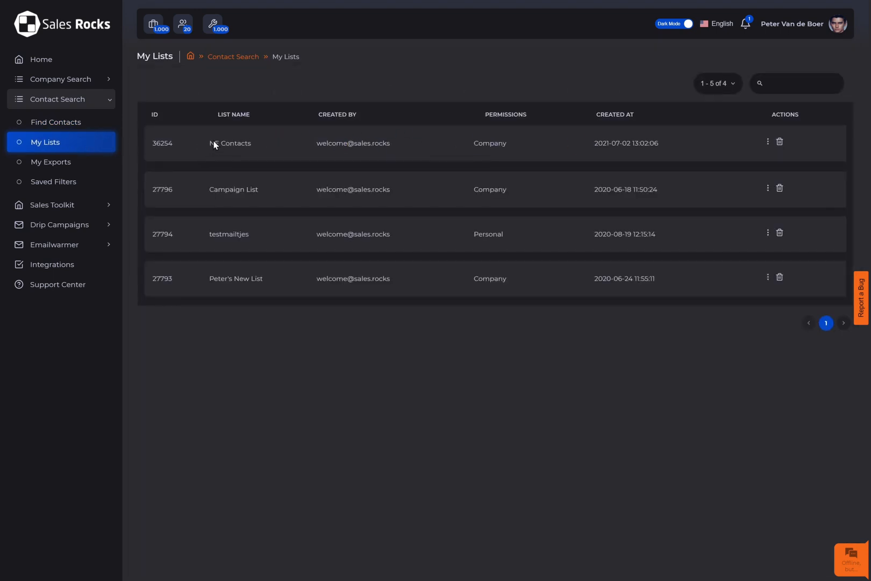
left_click(230, 143)
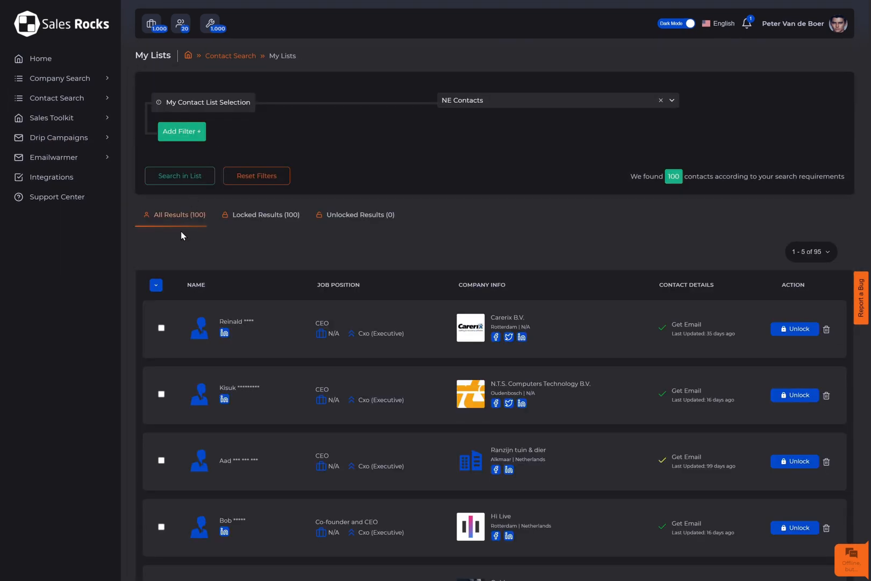
left_click(155, 285)
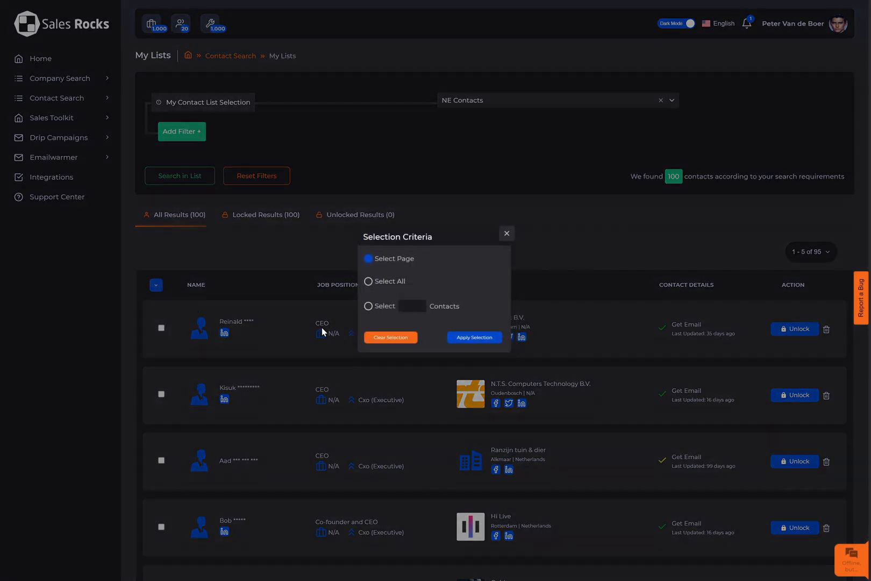
left_click(474, 338)
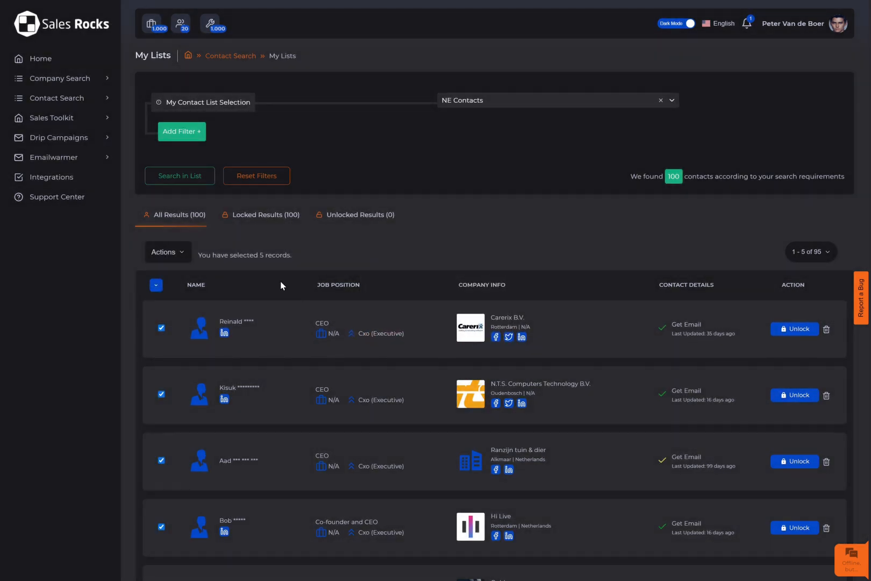
- Unlock the five selected contacts, accepting the five-credit charge
left_click(167, 252)
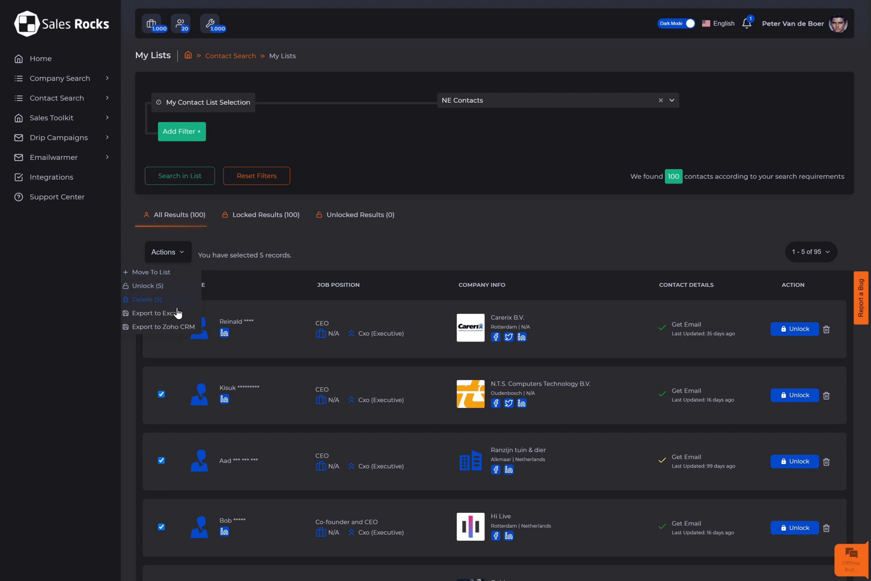
left_click(147, 285)
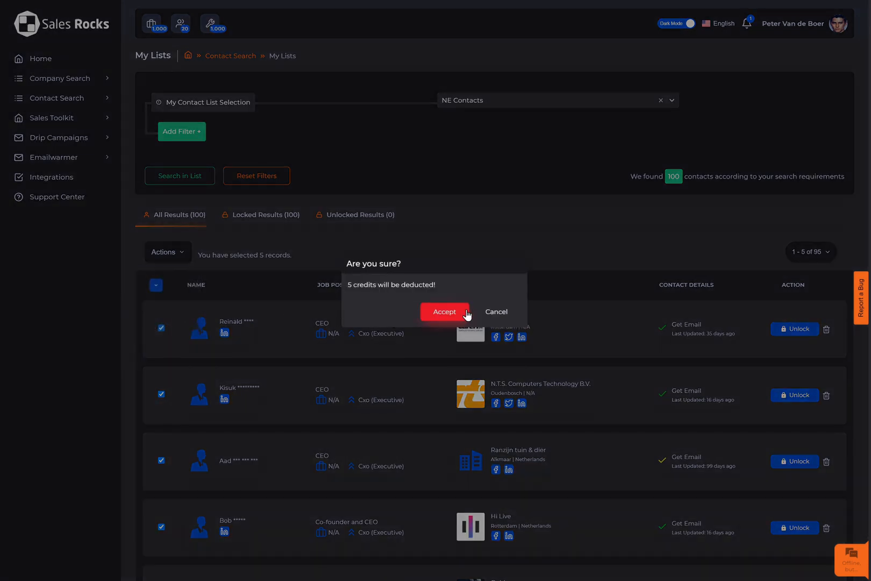
left_click(443, 312)
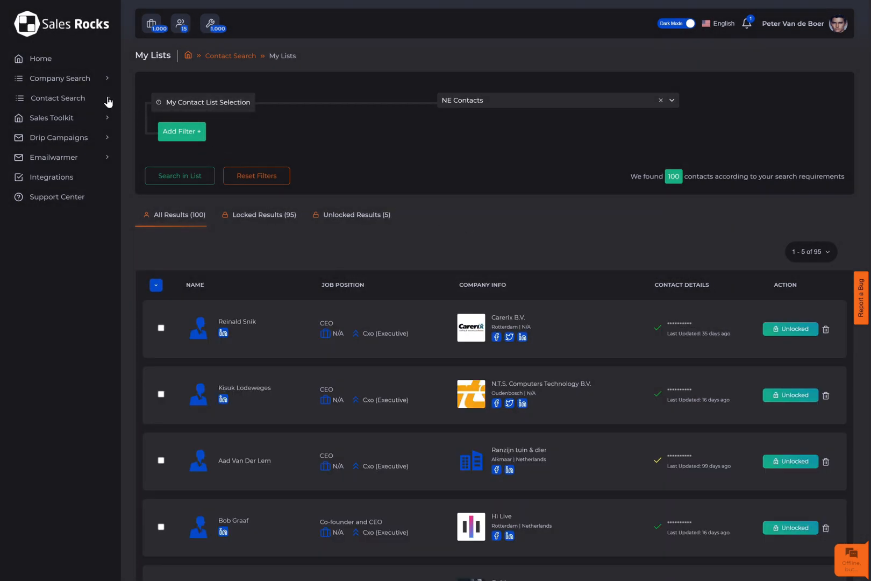
left_click(57, 98)
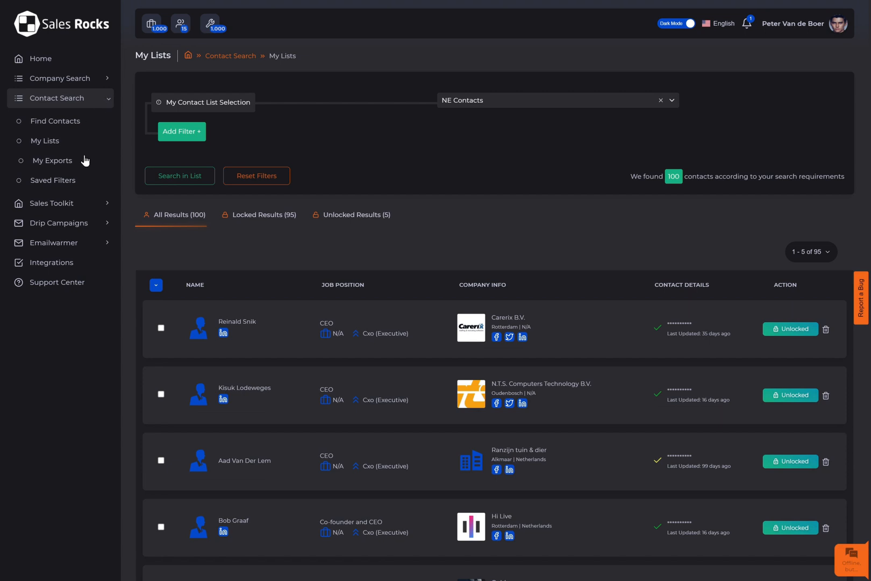
- Rename the top Contact Search export to 'NE data' and download NE data.xlsx
left_click(51, 161)
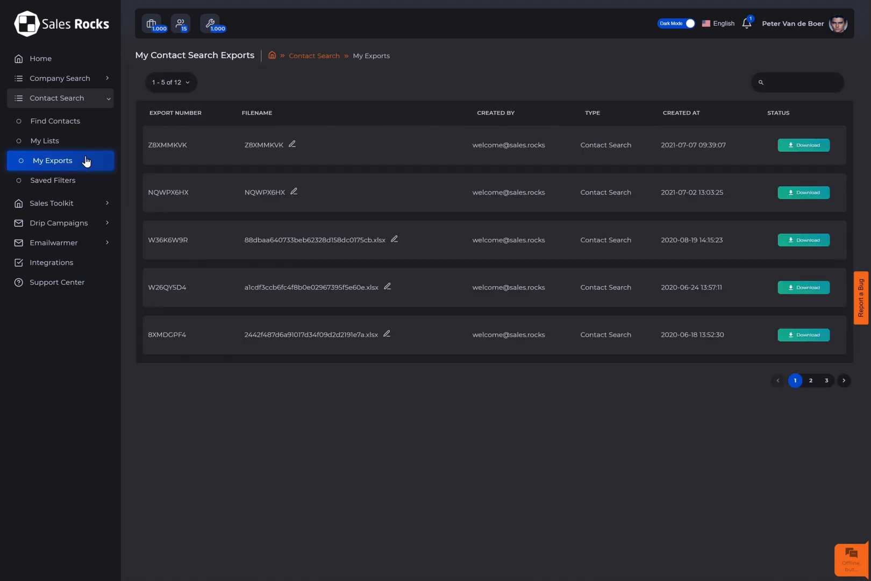
left_click(300, 145)
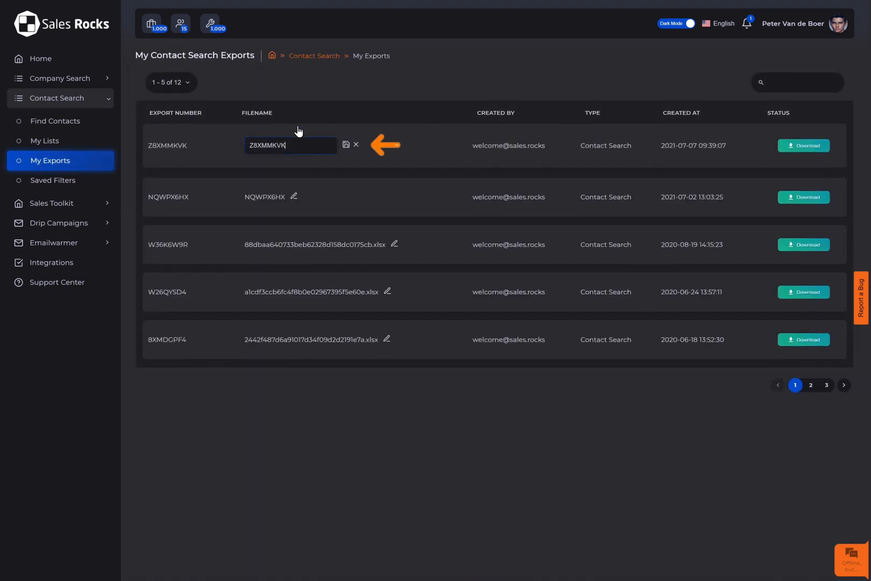
type("NE data")
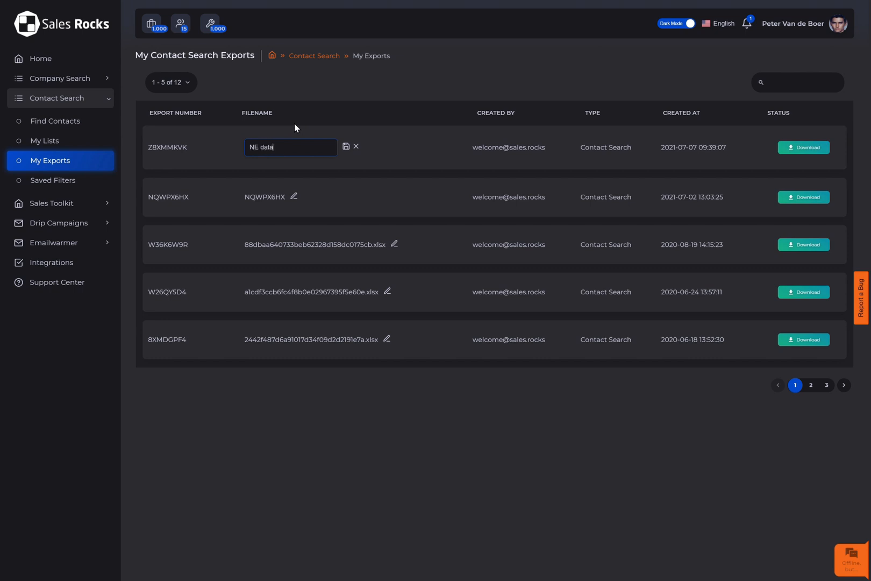
left_click(346, 147)
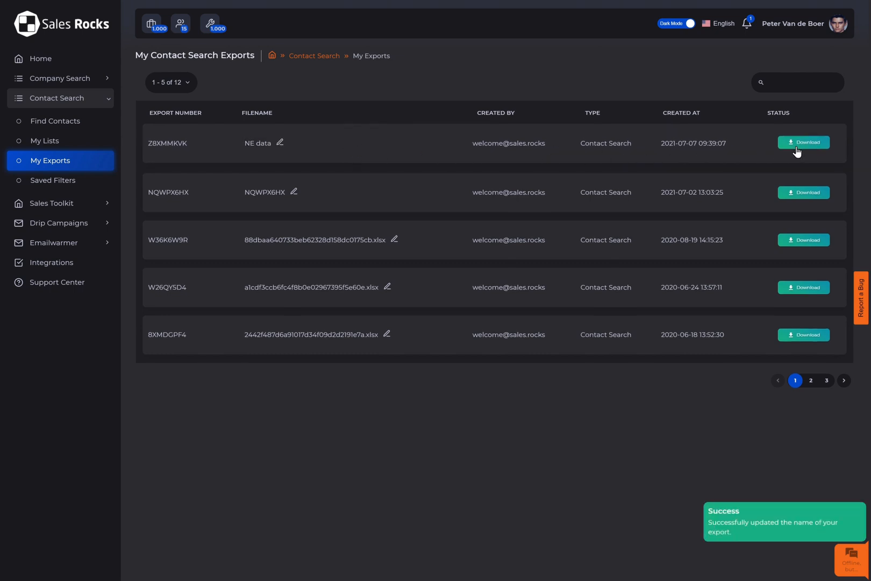
left_click(803, 145)
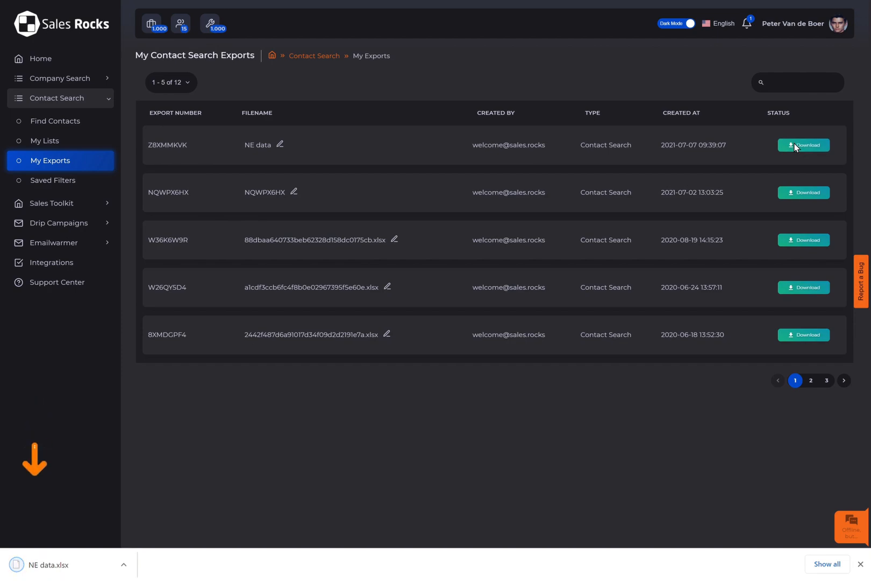